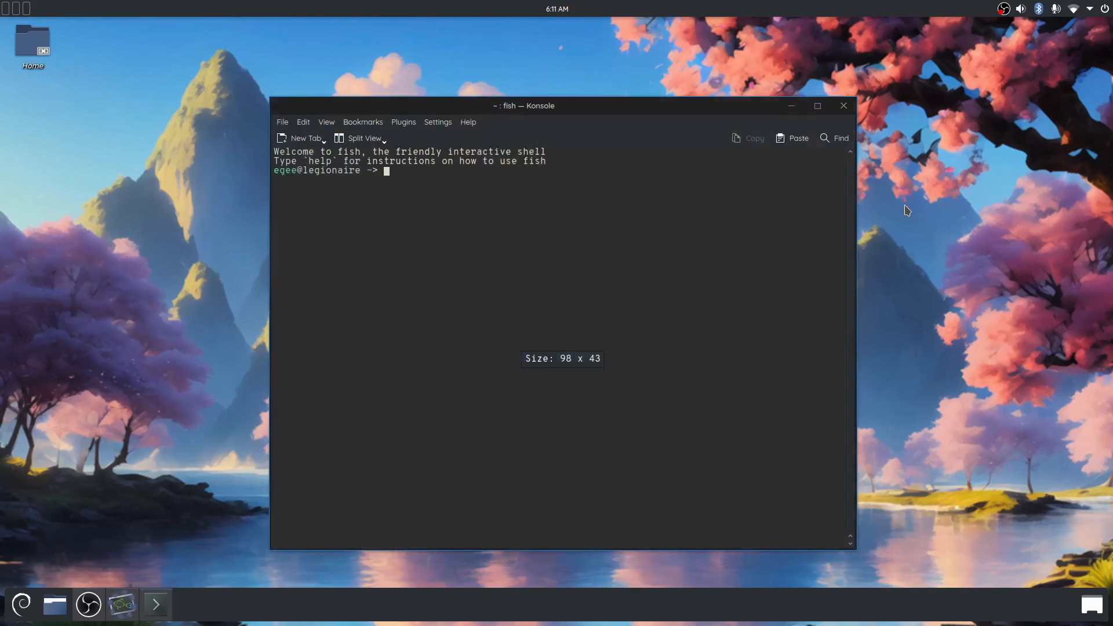
# Run neofetch in Konsole to print the Debian 12 system summary
pyautogui.write('neofetch')
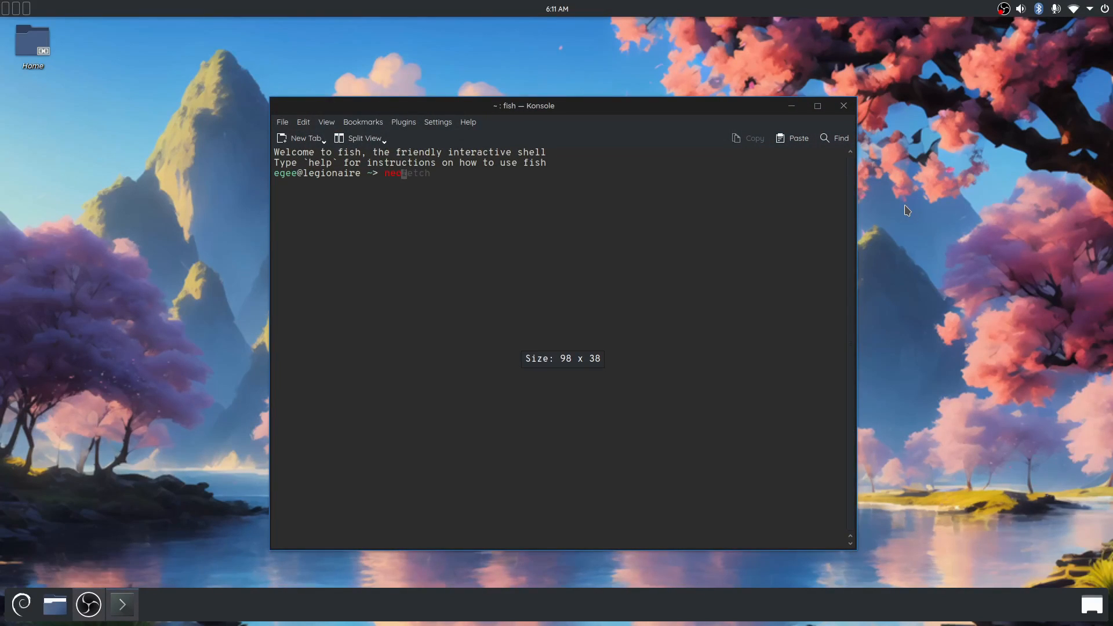
pyautogui.press('Return')
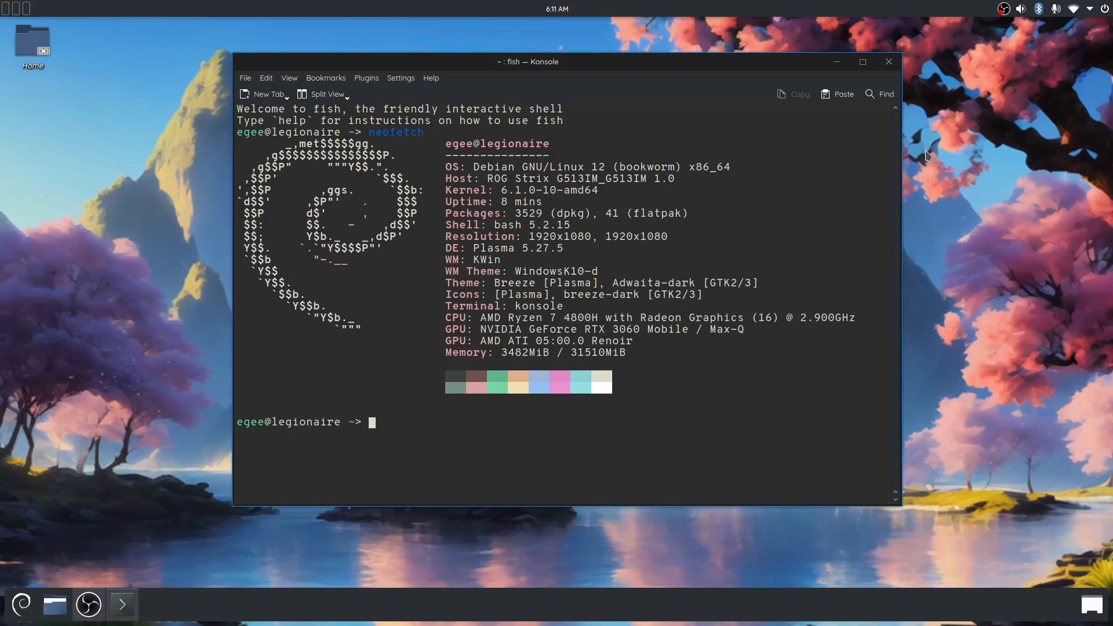
pyautogui.moveTo(589, 71)
pyautogui.write('k')
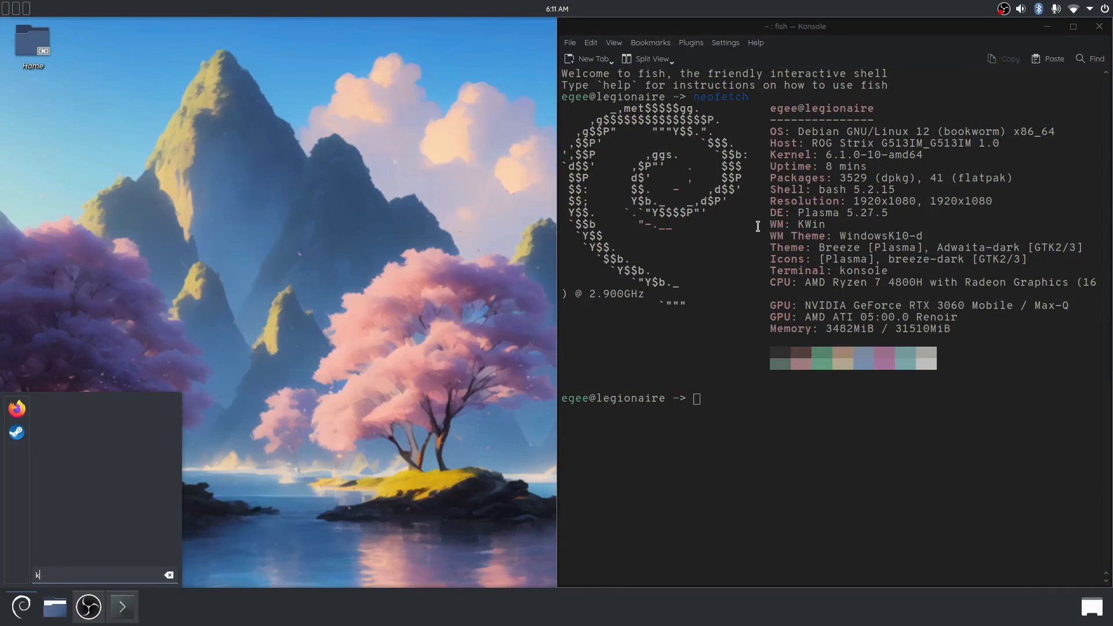
# Open Info Center's About this System page and highlight the product name ROG Strix G513IM_G513IM
pyautogui.click(154, 606)
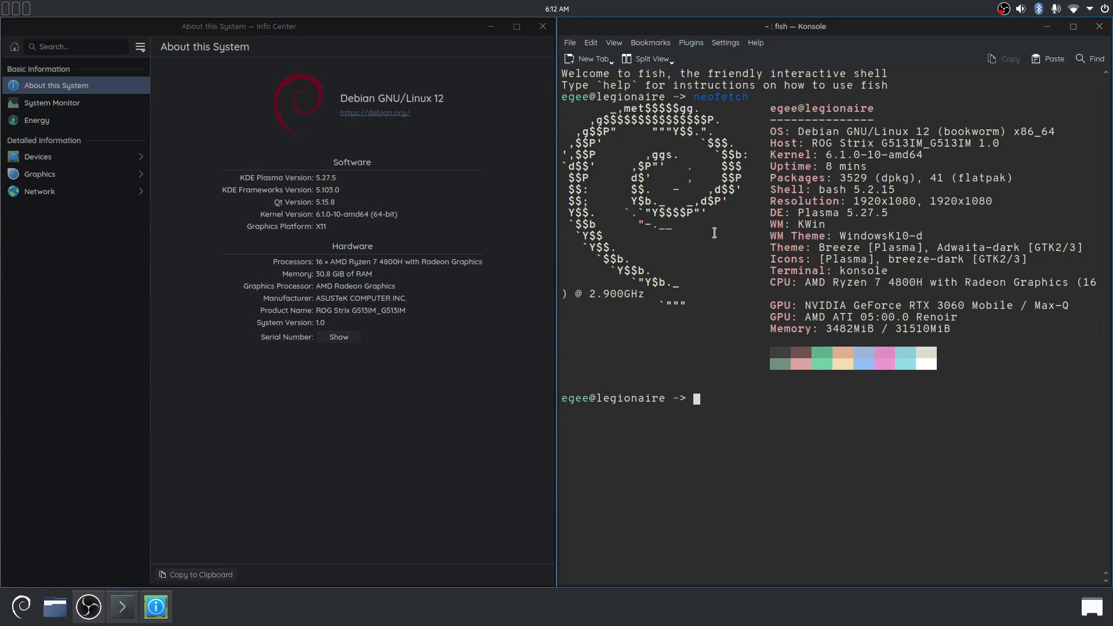
pyautogui.click(20, 606)
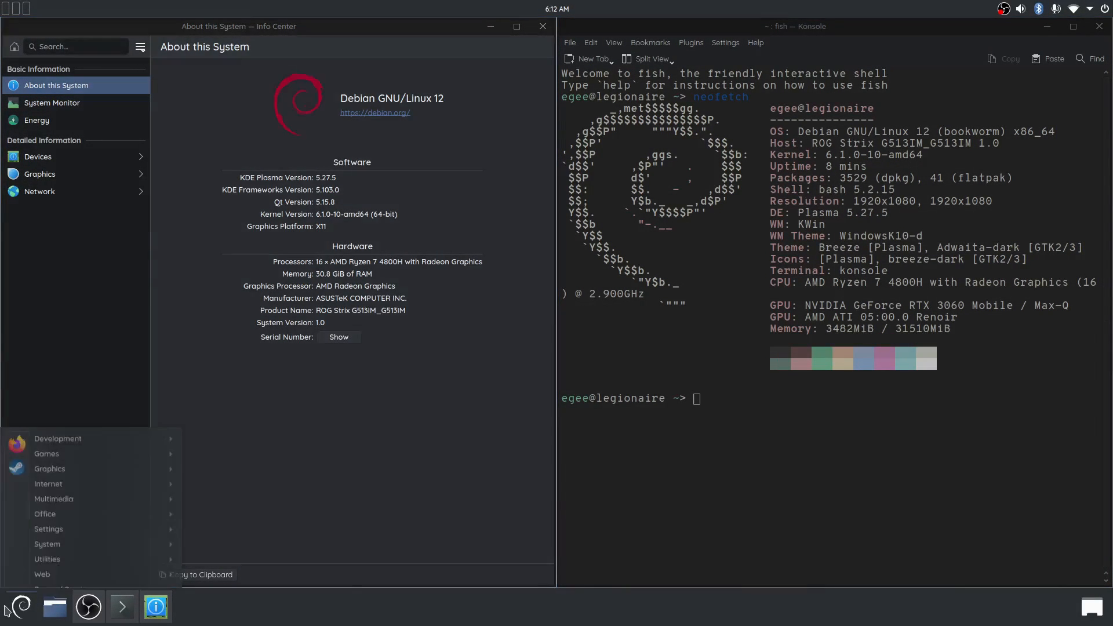
pyautogui.click(355, 462)
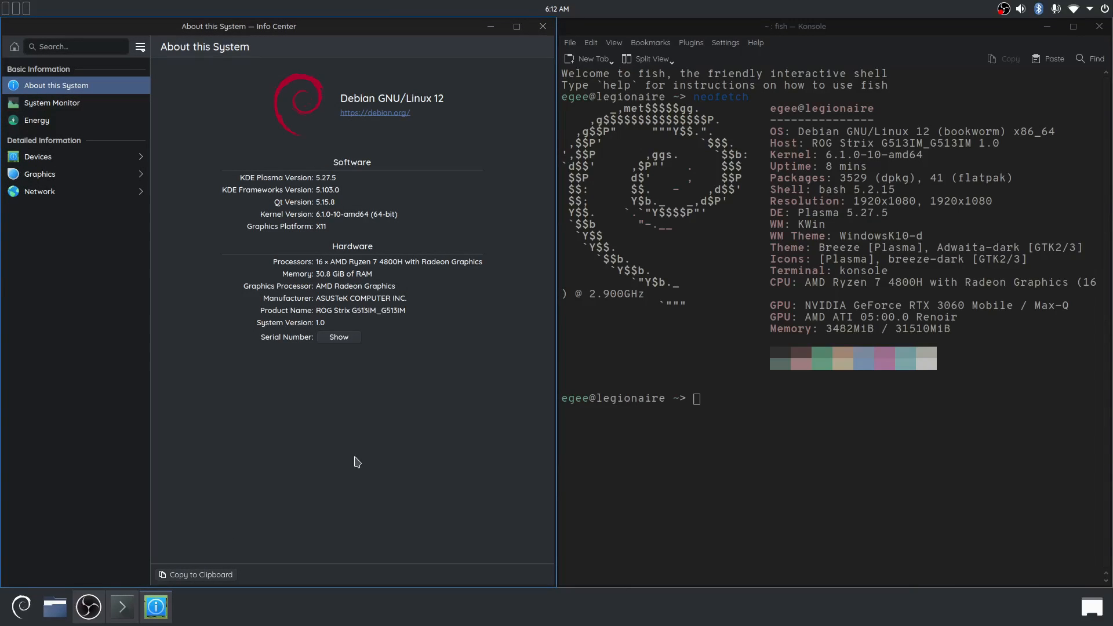
pyautogui.moveTo(538, 212)
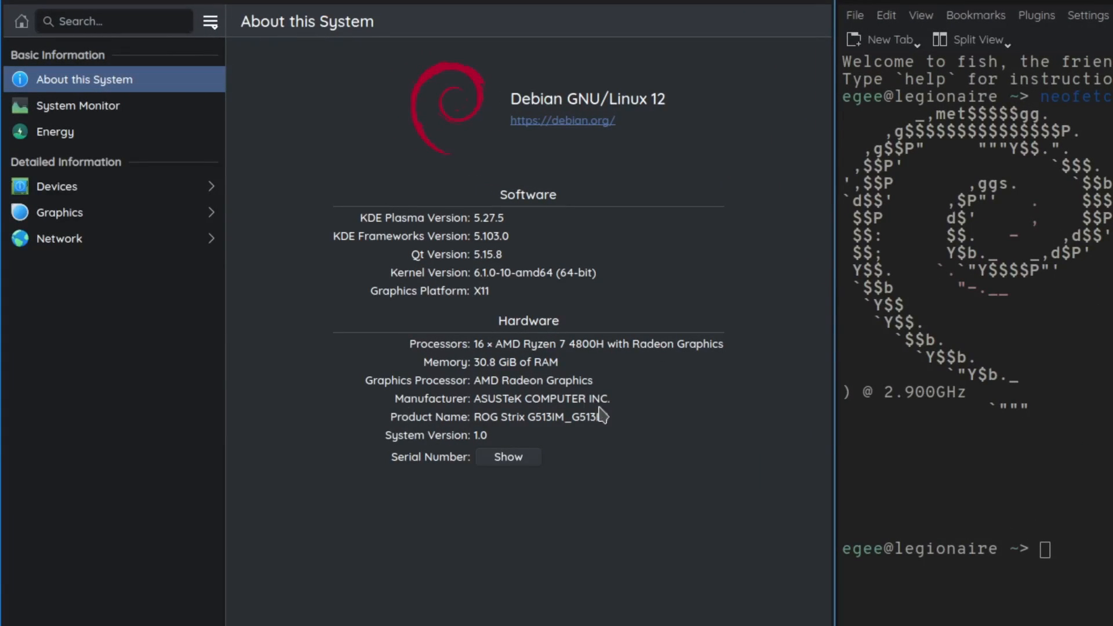
pyautogui.doubleClick(540, 417)
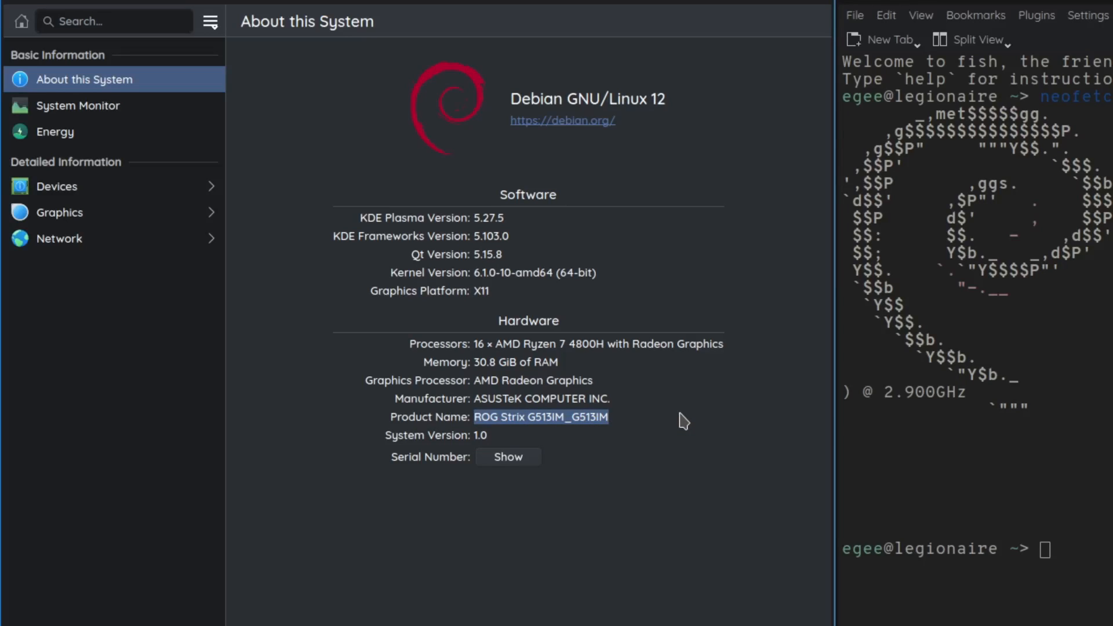
pyautogui.moveTo(680, 396)
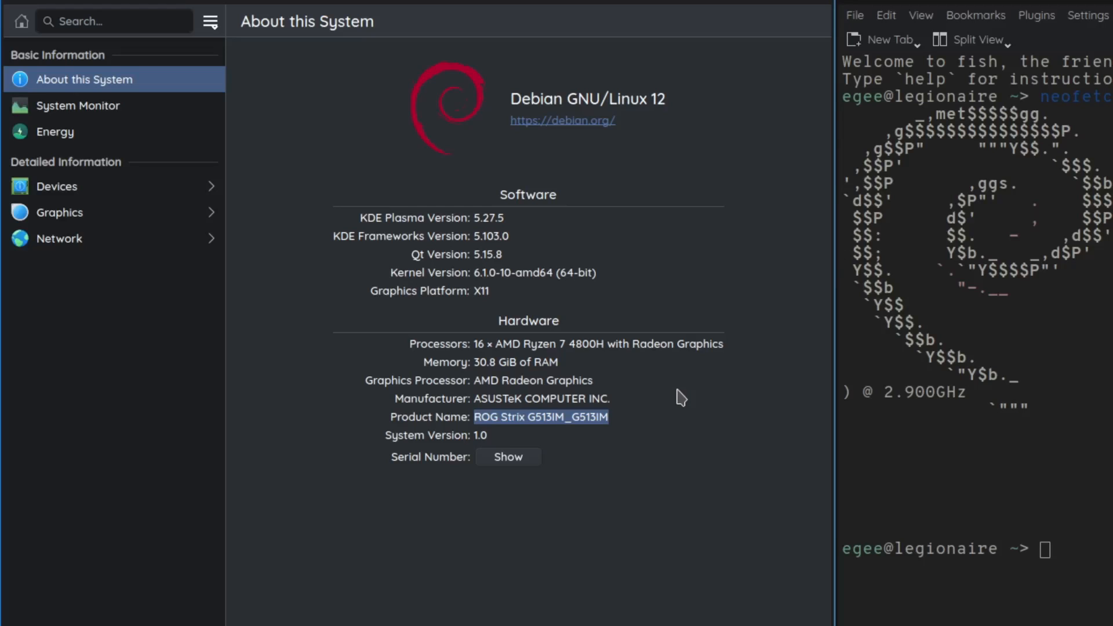
pyautogui.moveTo(610, 363)
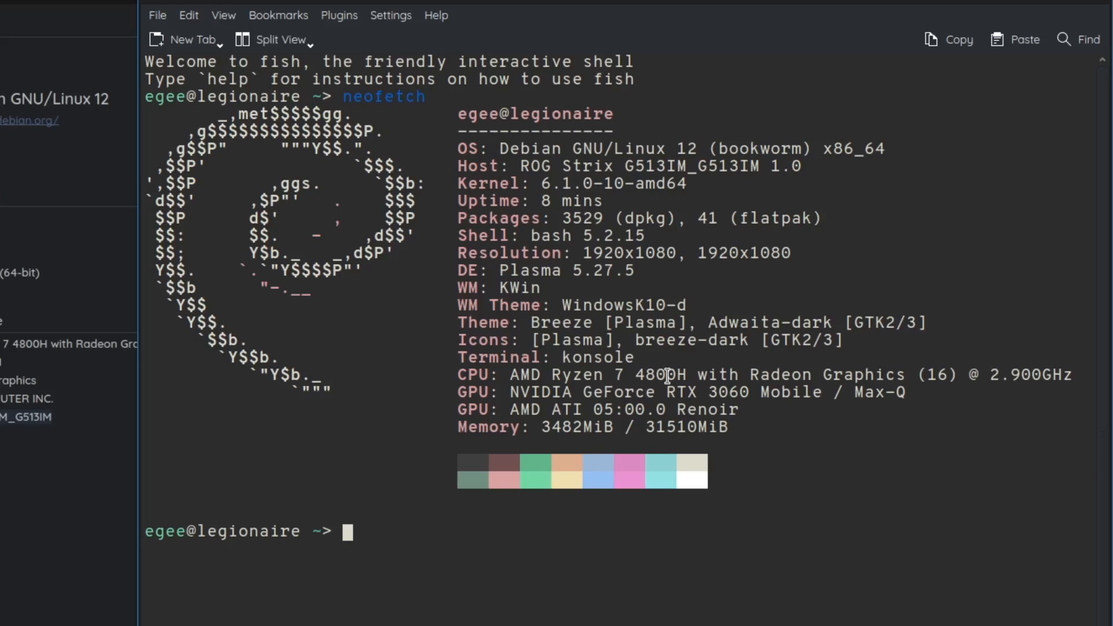
pyautogui.moveTo(344, 18)
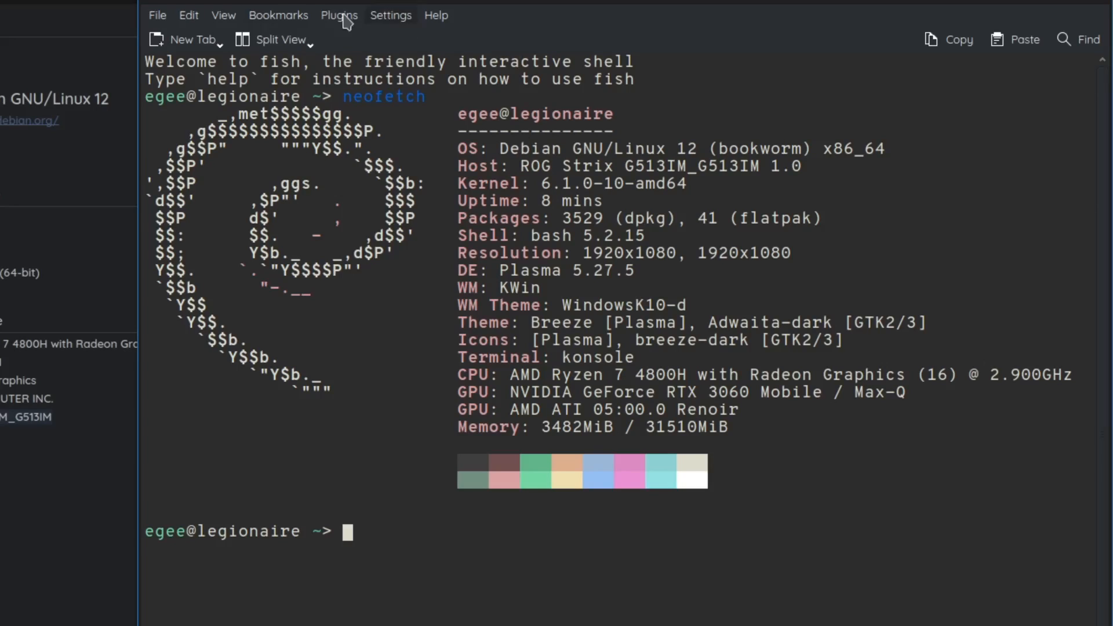
pyautogui.moveTo(683, 153)
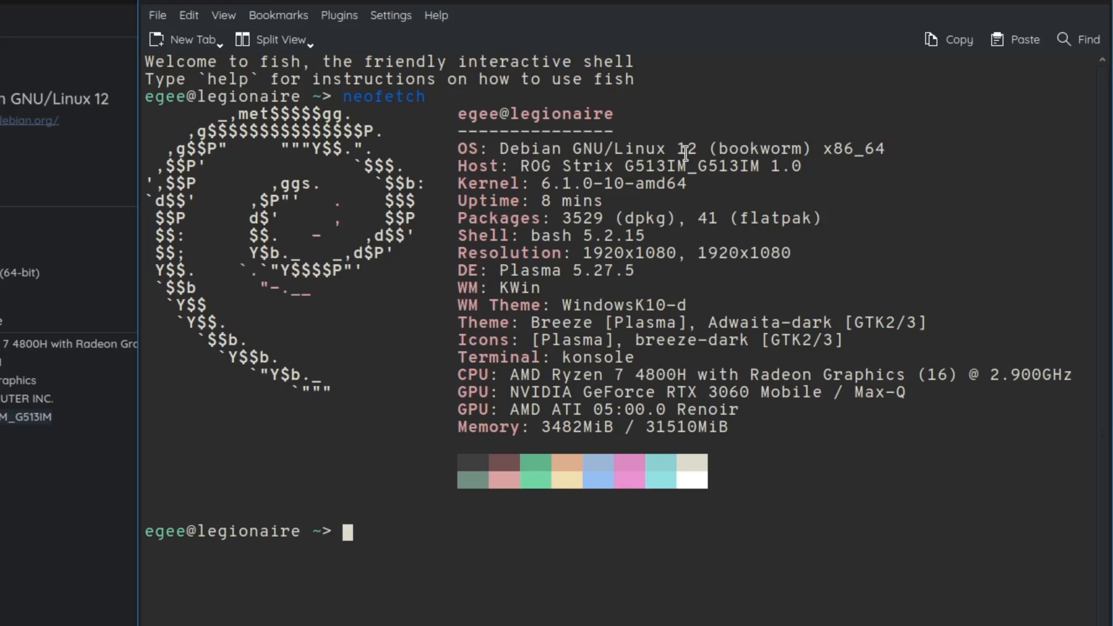
pyautogui.moveTo(720, 97)
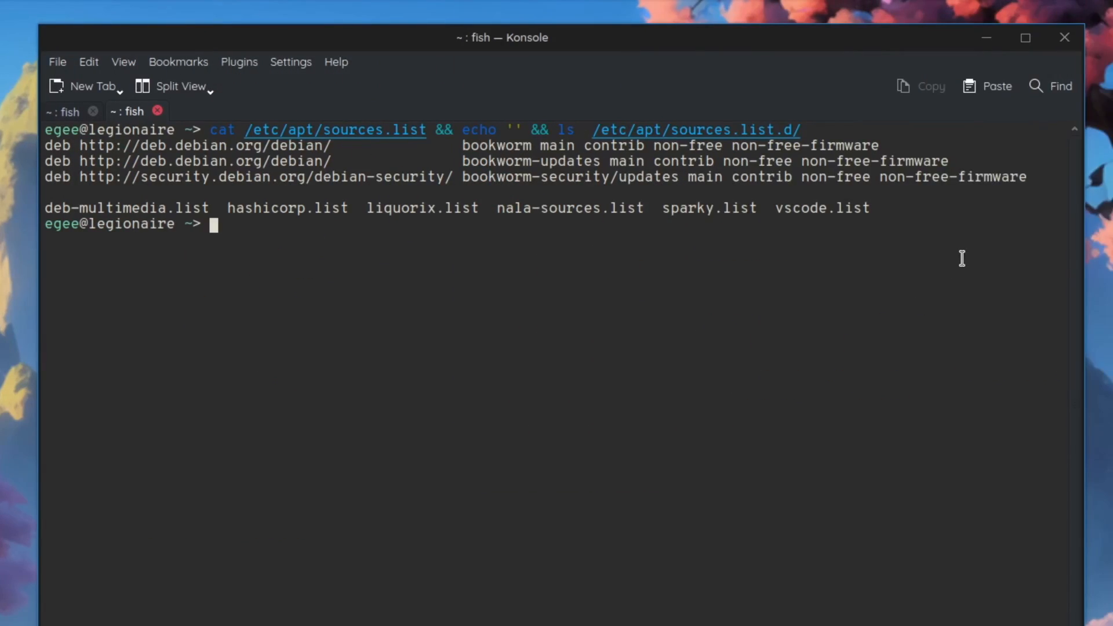
pyautogui.moveTo(618, 156)
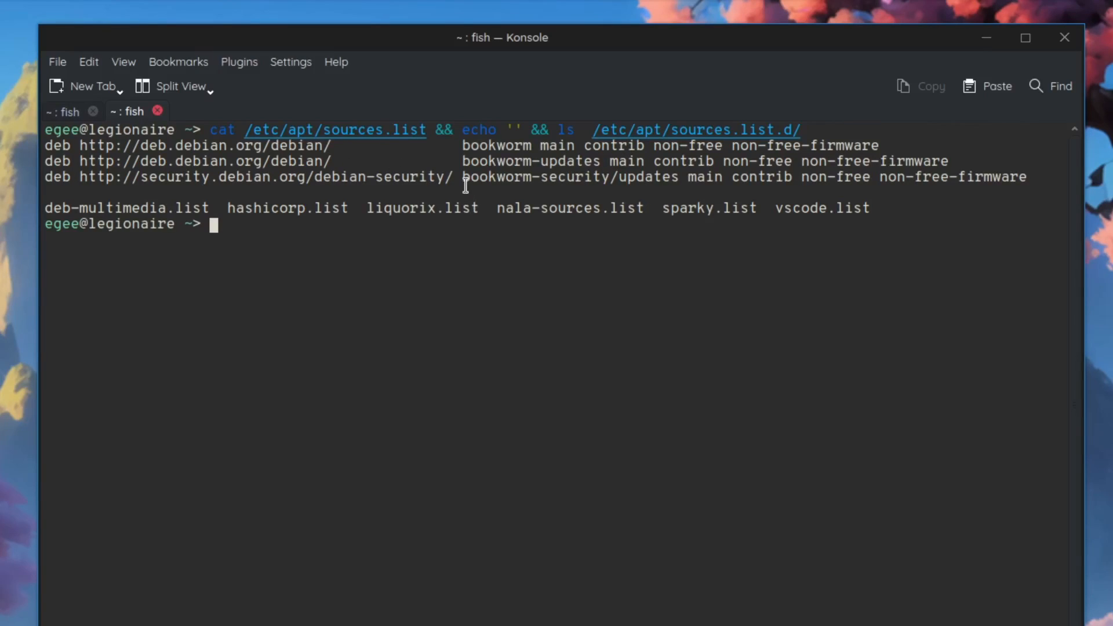
pyautogui.moveTo(584, 187)
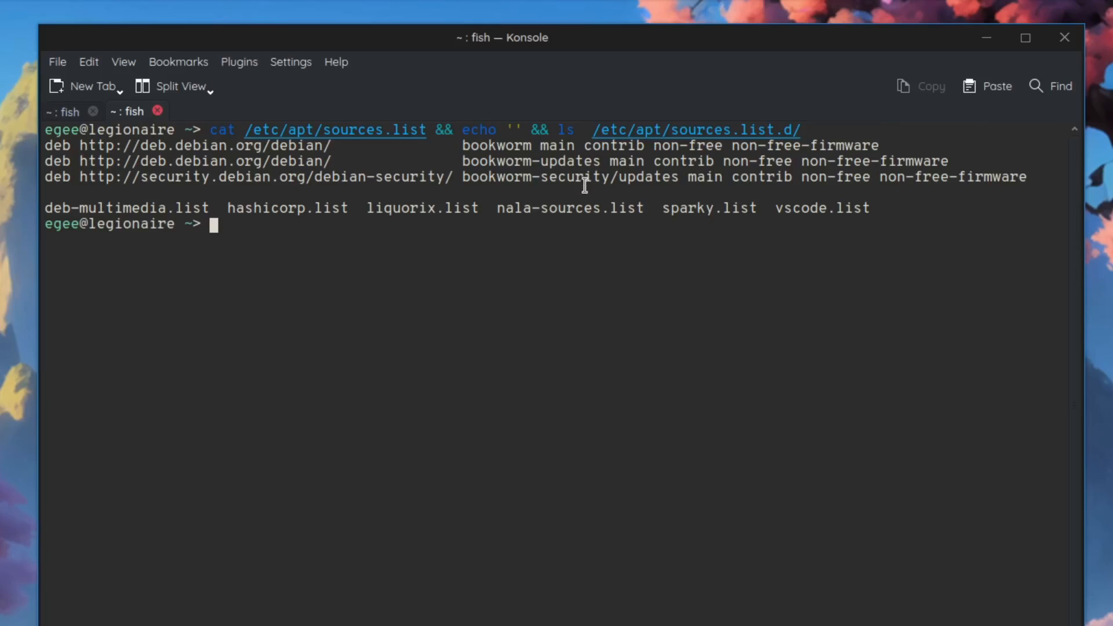
pyautogui.moveTo(773, 151)
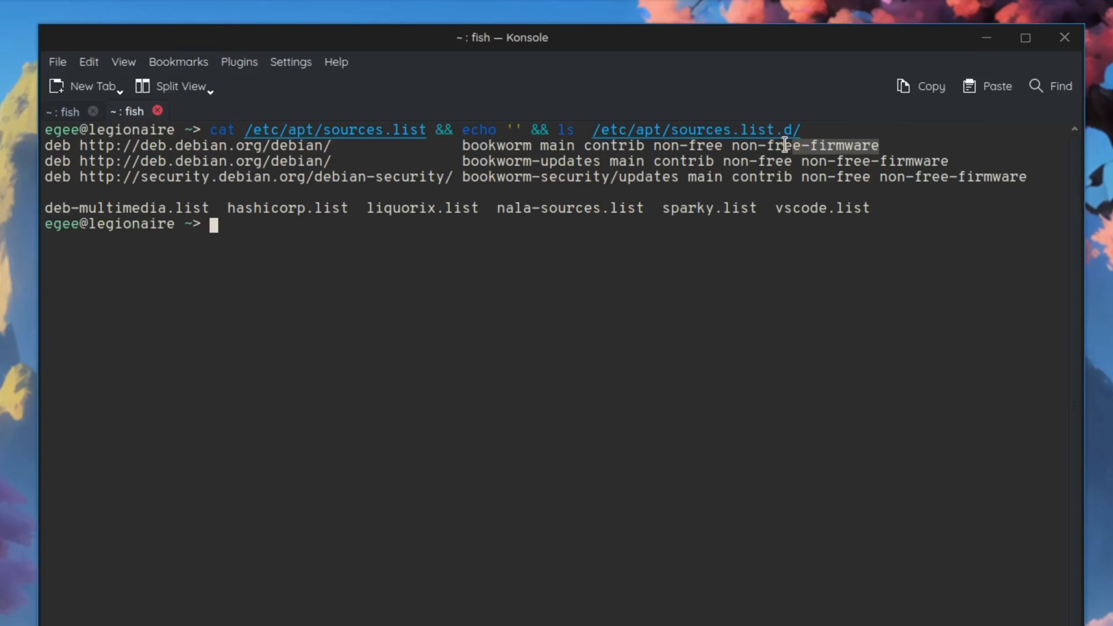
pyautogui.moveTo(190, 224)
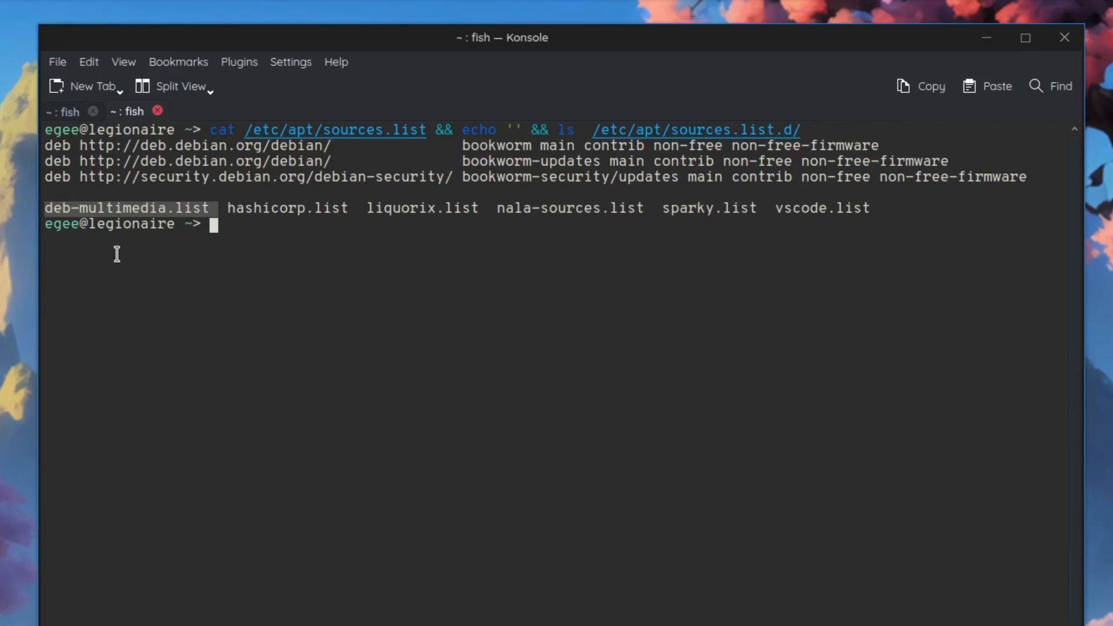
# Enter the sudo rm command for liquorix.list, then cancel it
pyautogui.write('sudo rm /etc/apt/sources.list.d/liquorix.list')
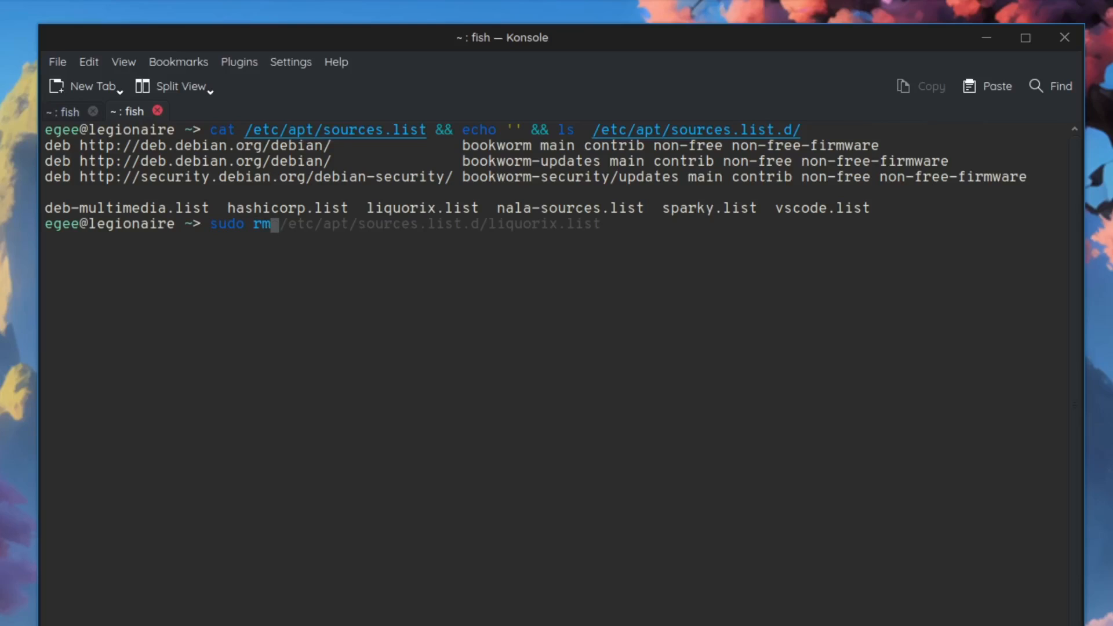
pyautogui.press('End')
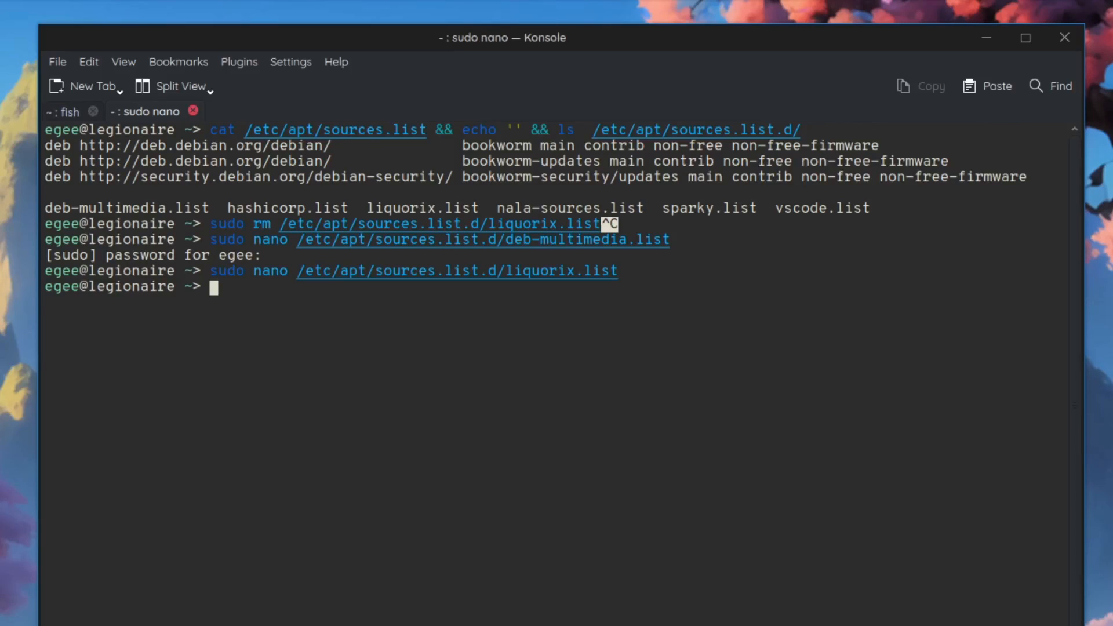
# Refocus the terminal and enter the fish --version command
pyautogui.click(64, 112)
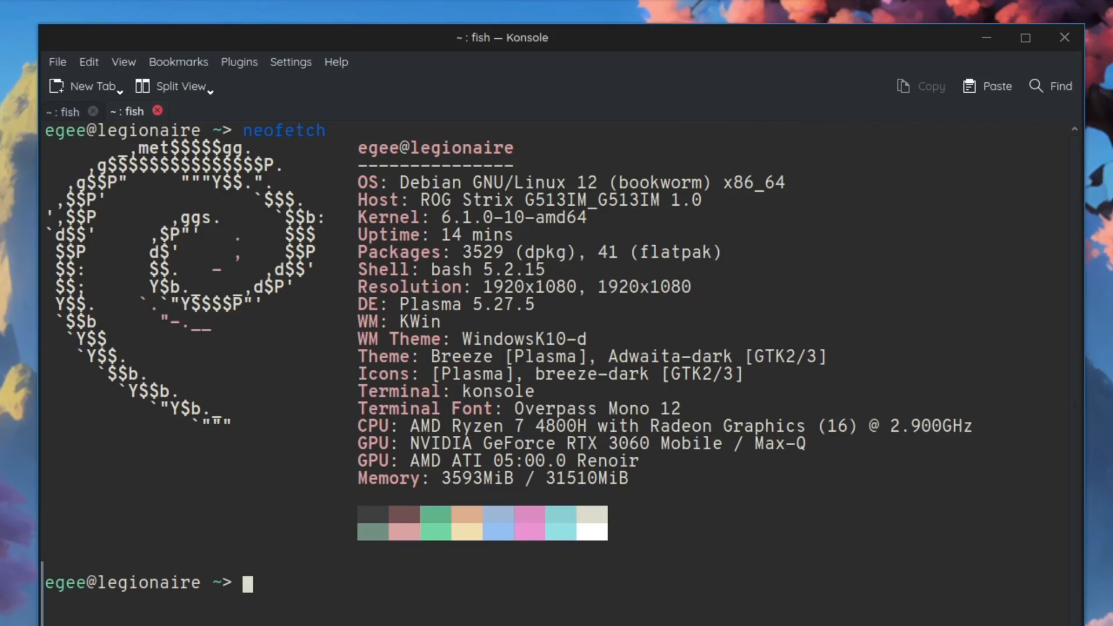
pyautogui.write('fish --version')
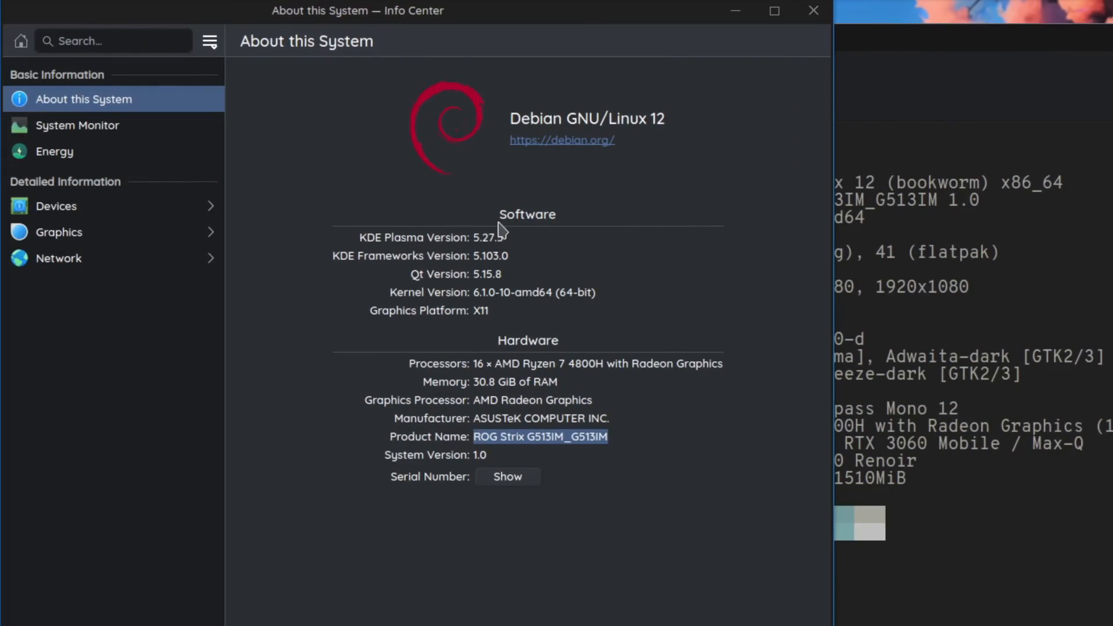
pyautogui.moveTo(620, 320)
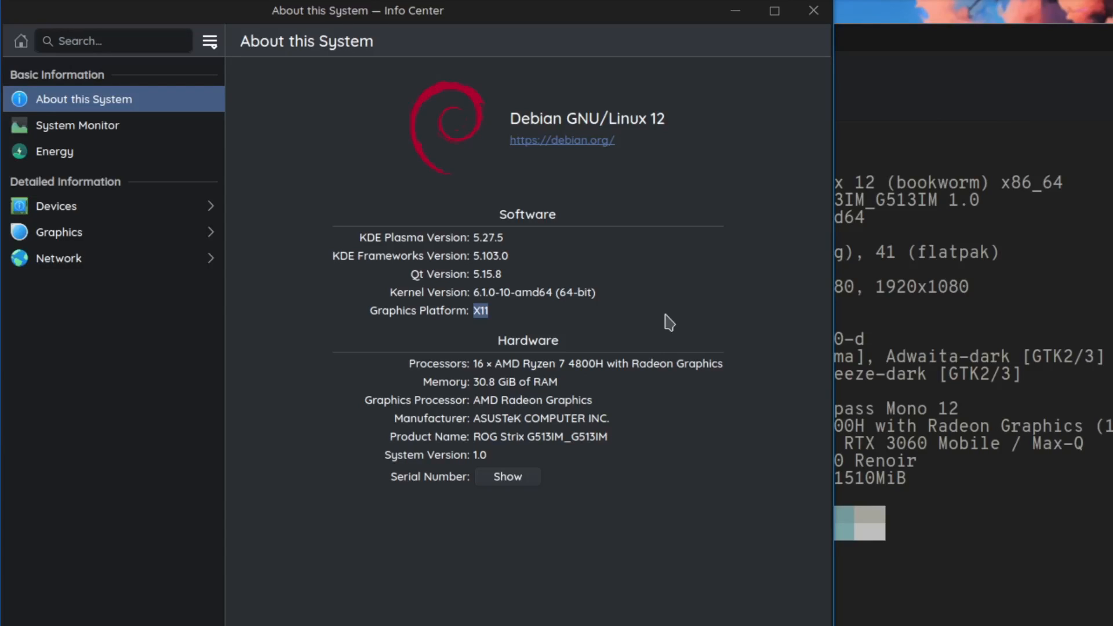
pyautogui.moveTo(598, 327)
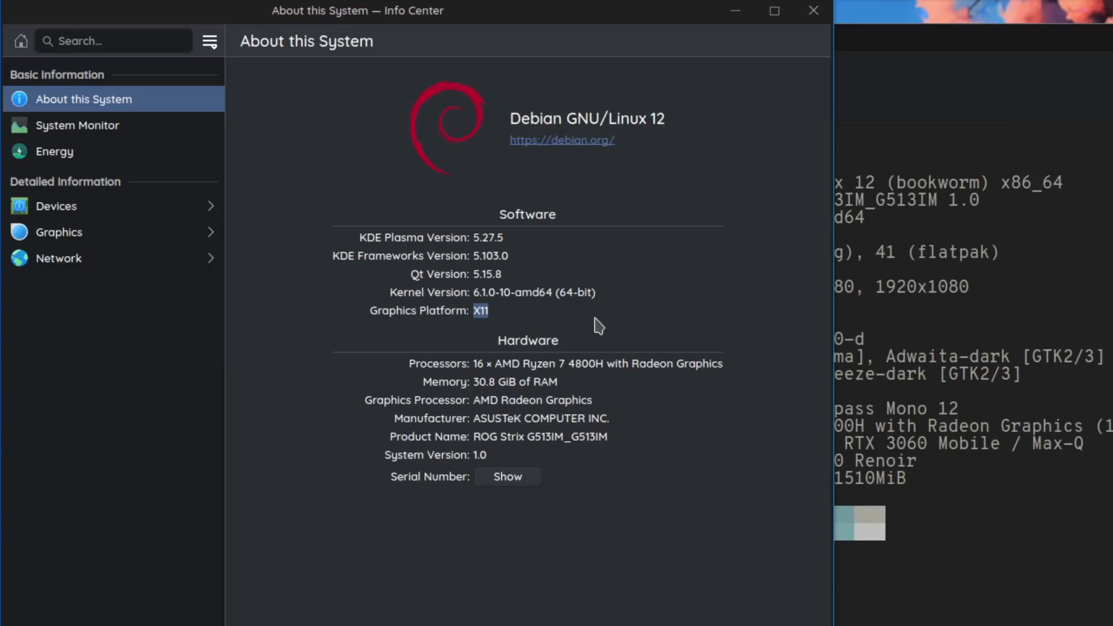
pyautogui.moveTo(517, 322)
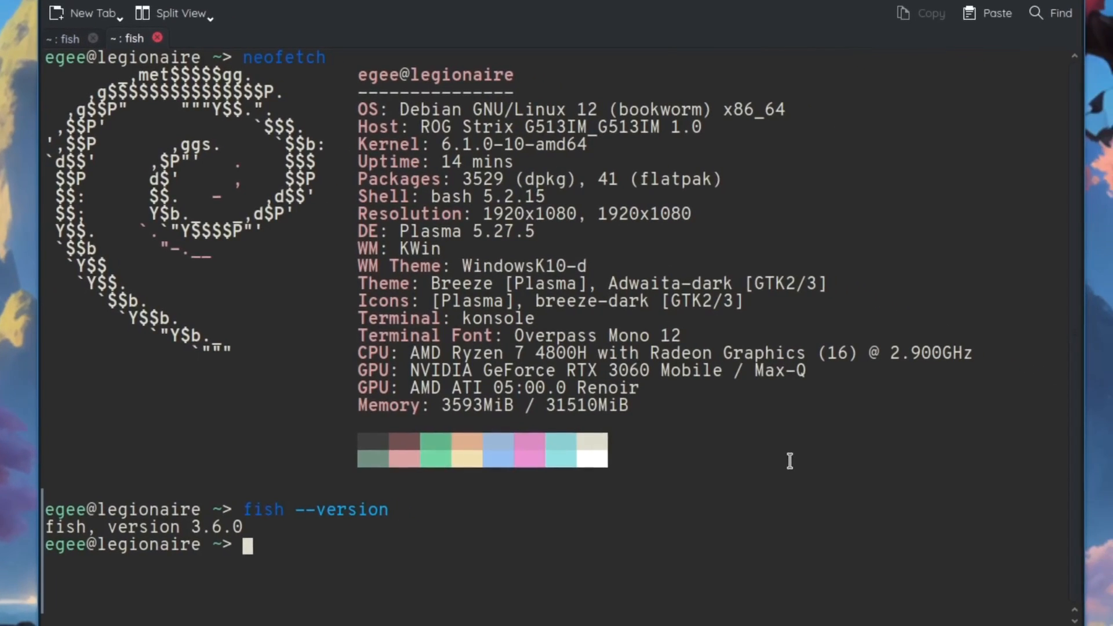
# Enter phoronix-test-suite, then run pipewire --help and pipewire --version
pyautogui.write('phoronix-test-suite')
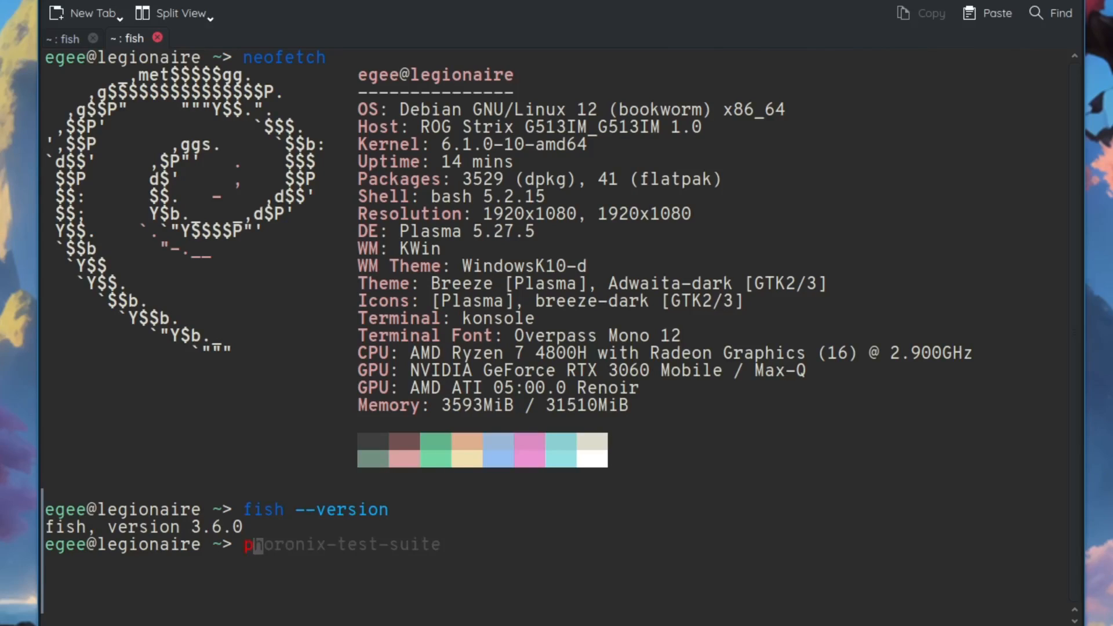
pyautogui.write('pipewire --help')
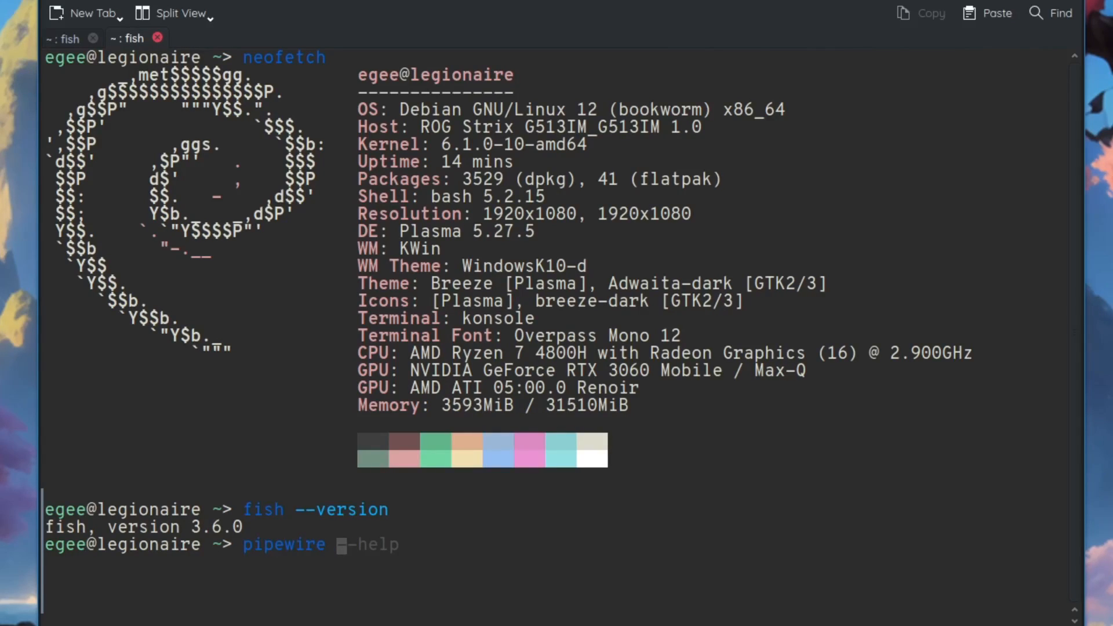
pyautogui.press('Return')
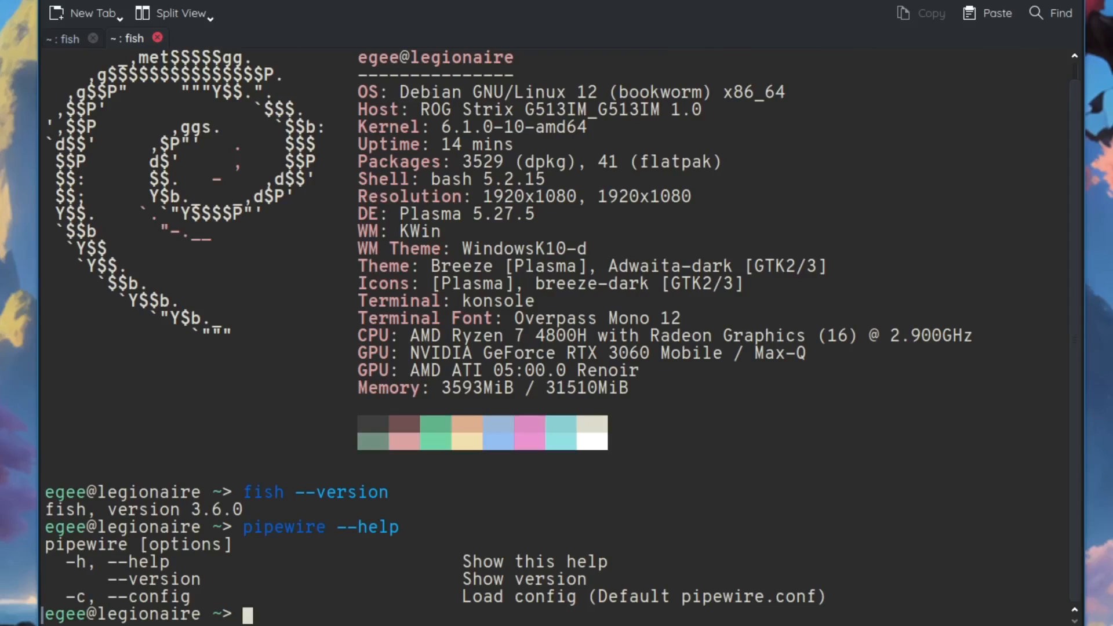
pyautogui.write('pipewire --version')
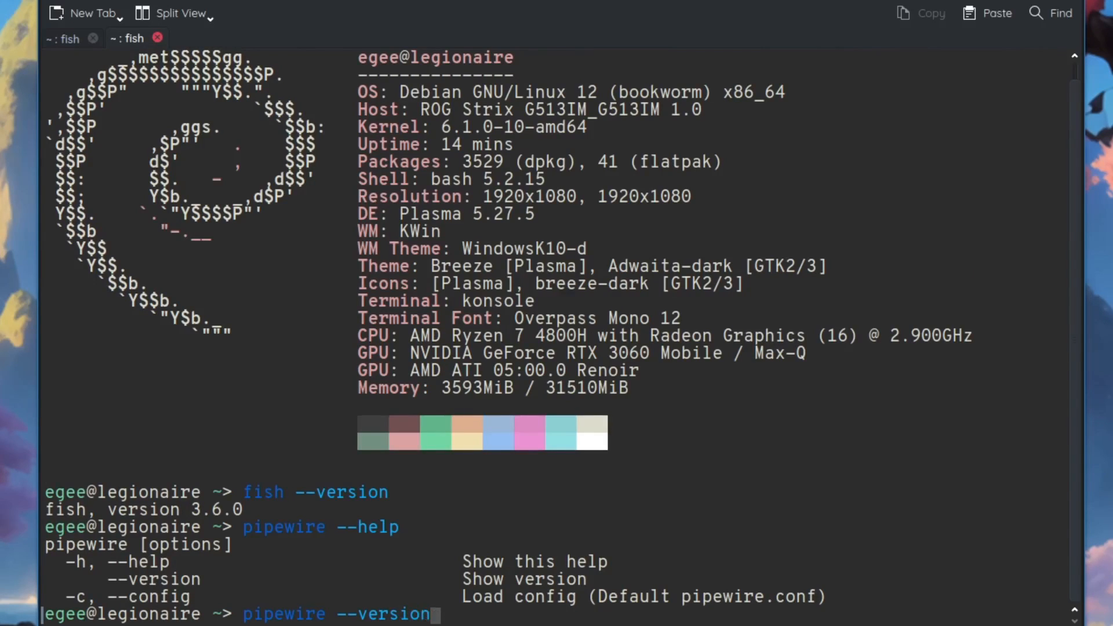
pyautogui.press('Return')
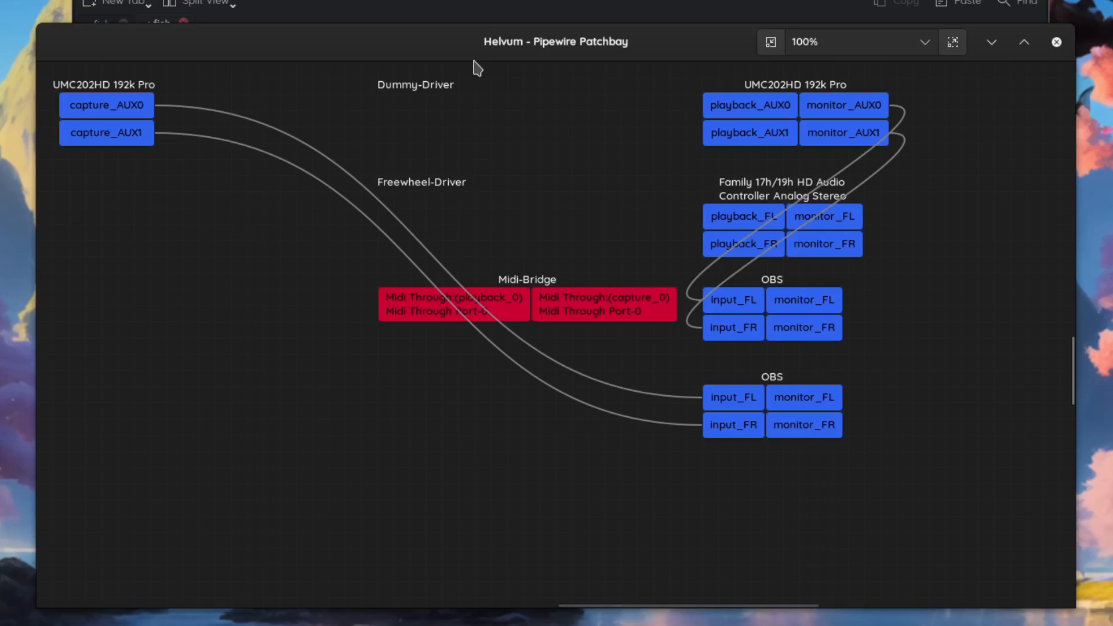
pyautogui.moveTo(155, 140)
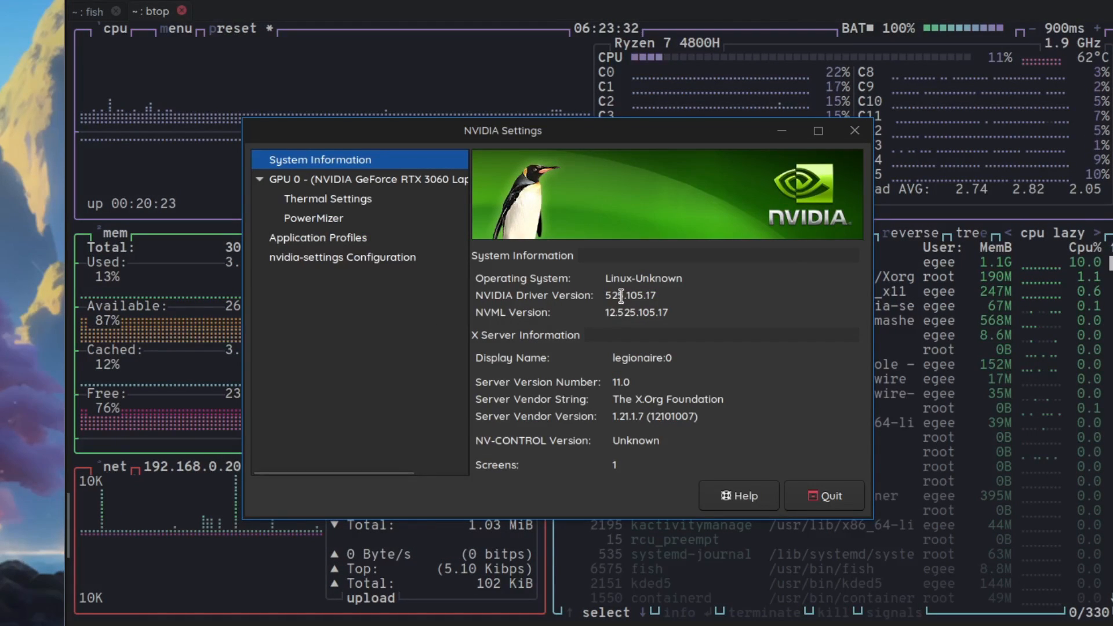
pyautogui.moveTo(735, 300)
pyautogui.write('nvtop')
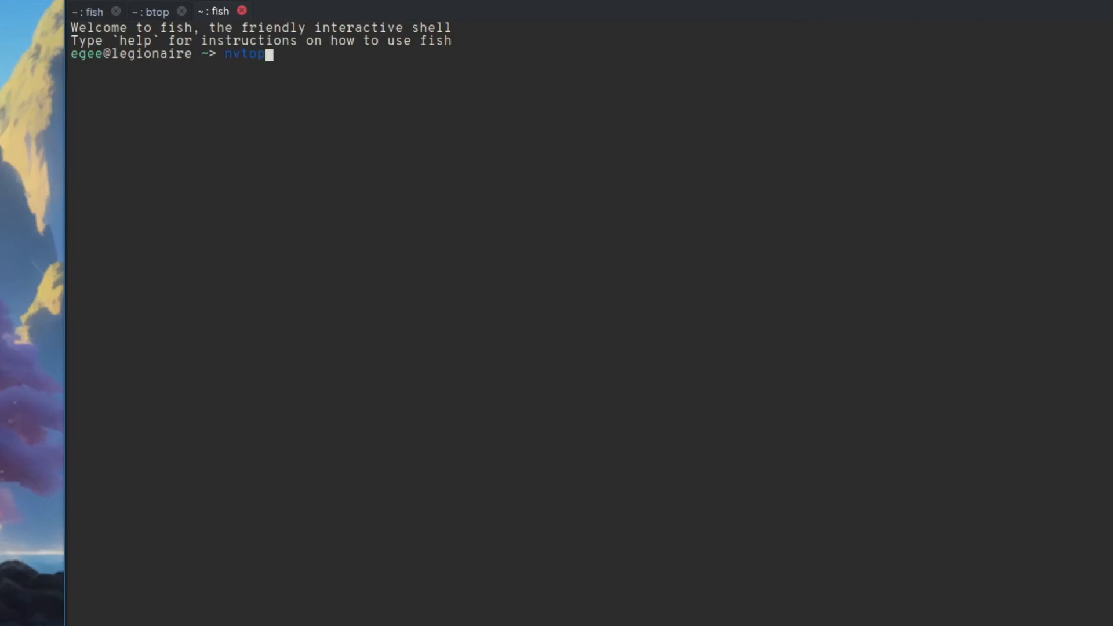
# Run the nvtop GPU monitor in Konsole
pyautogui.press('Return')
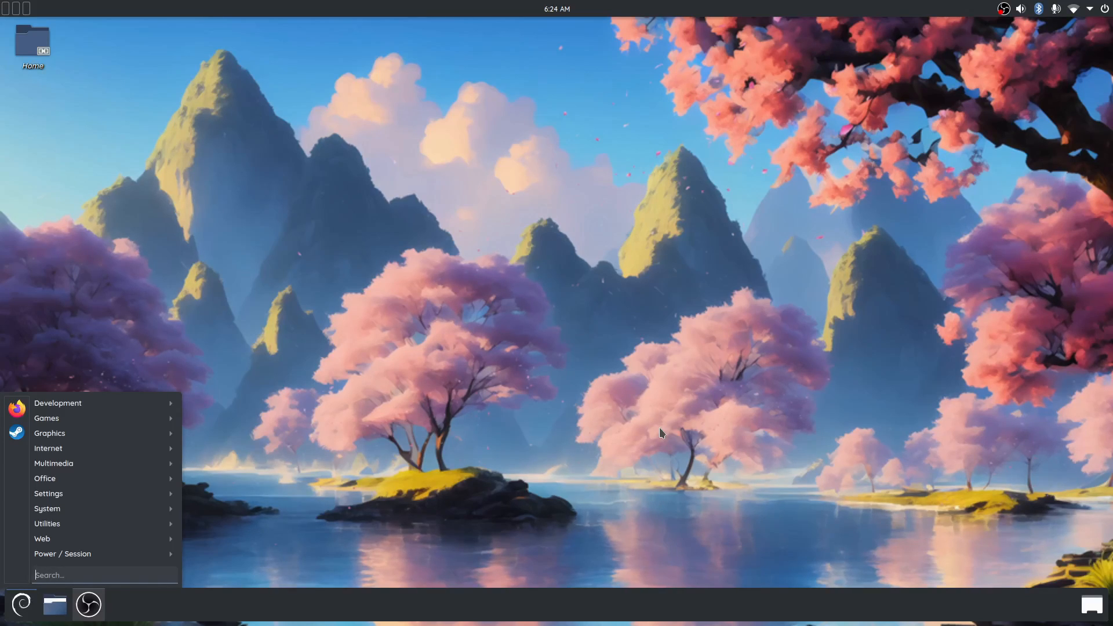
# Open Home in Dolphin, select then deselect all folders, and open the desktop context menu
pyautogui.click(659, 434)
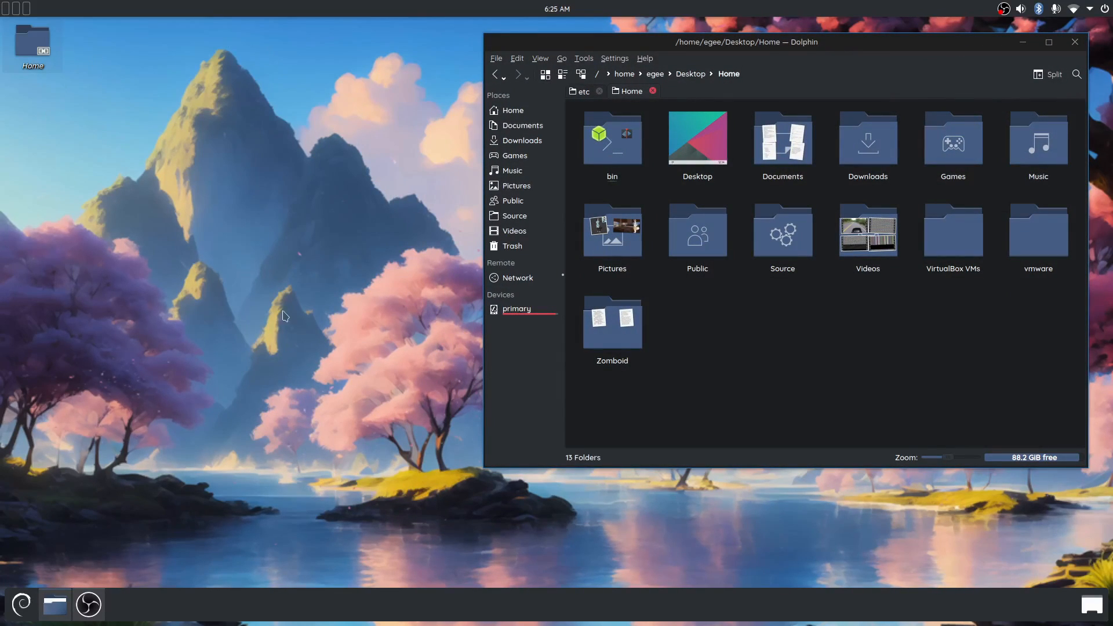
pyautogui.moveTo(344, 417)
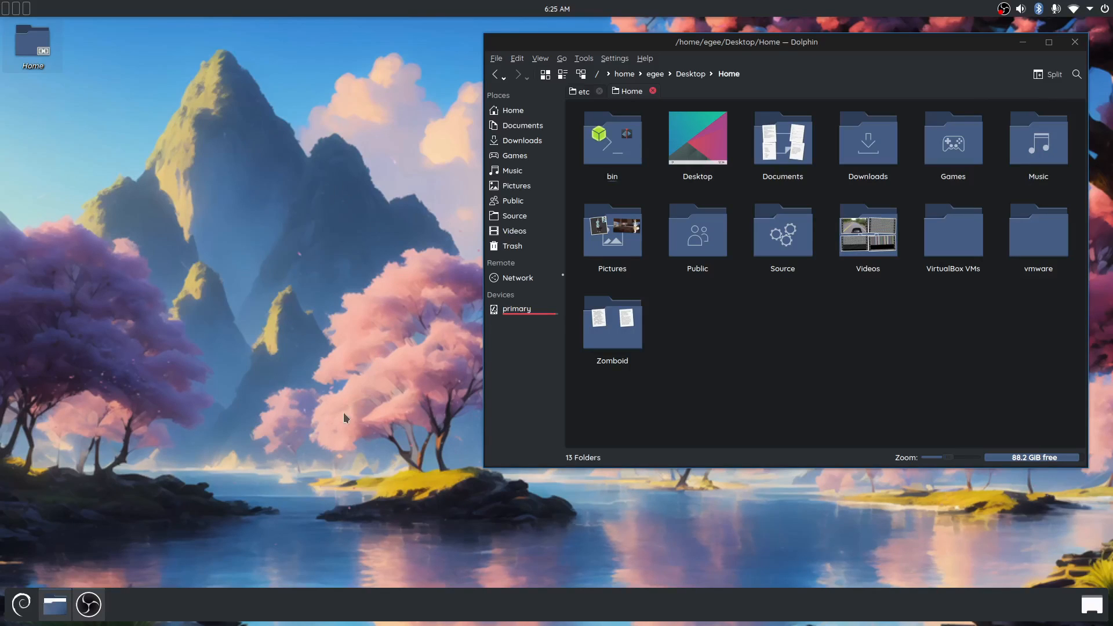
pyautogui.press('ctrl+a')
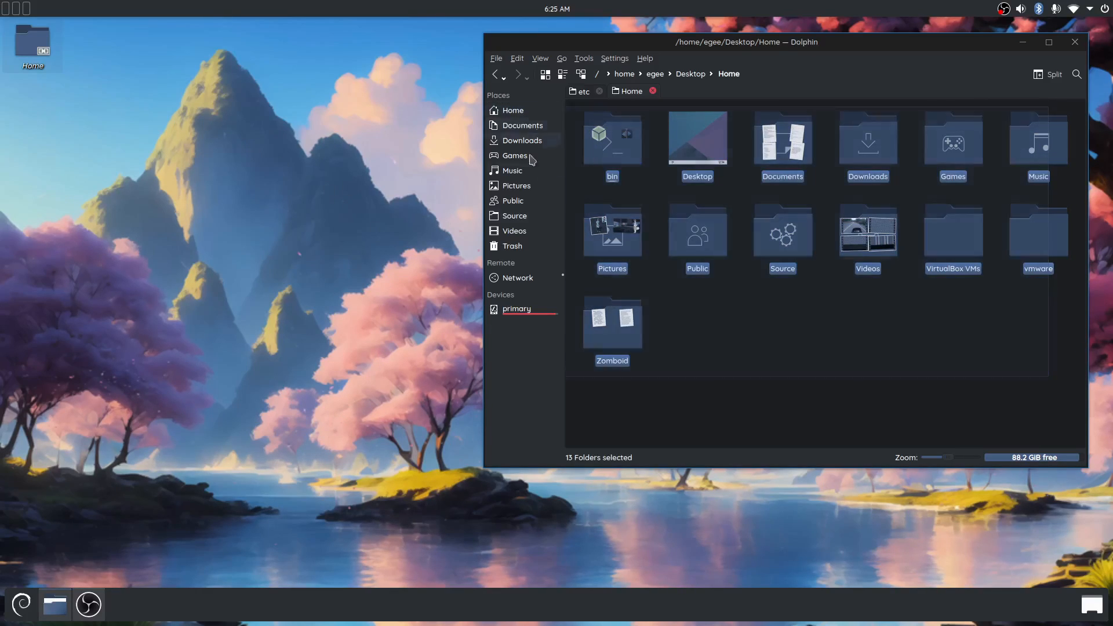
pyautogui.click(196, 171)
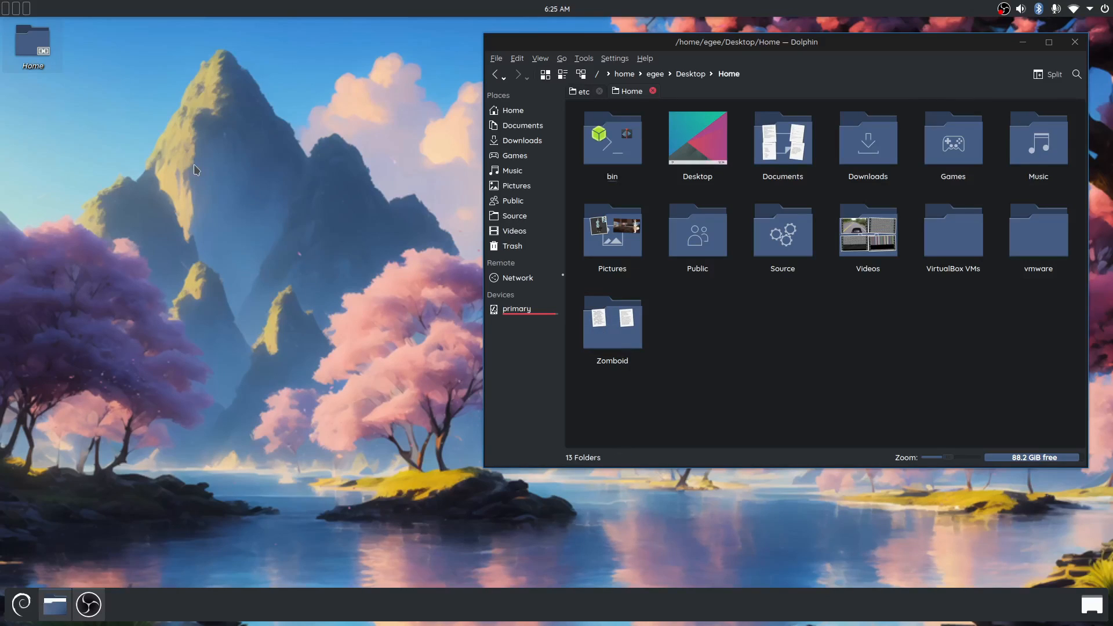
pyautogui.rightClick(195, 171)
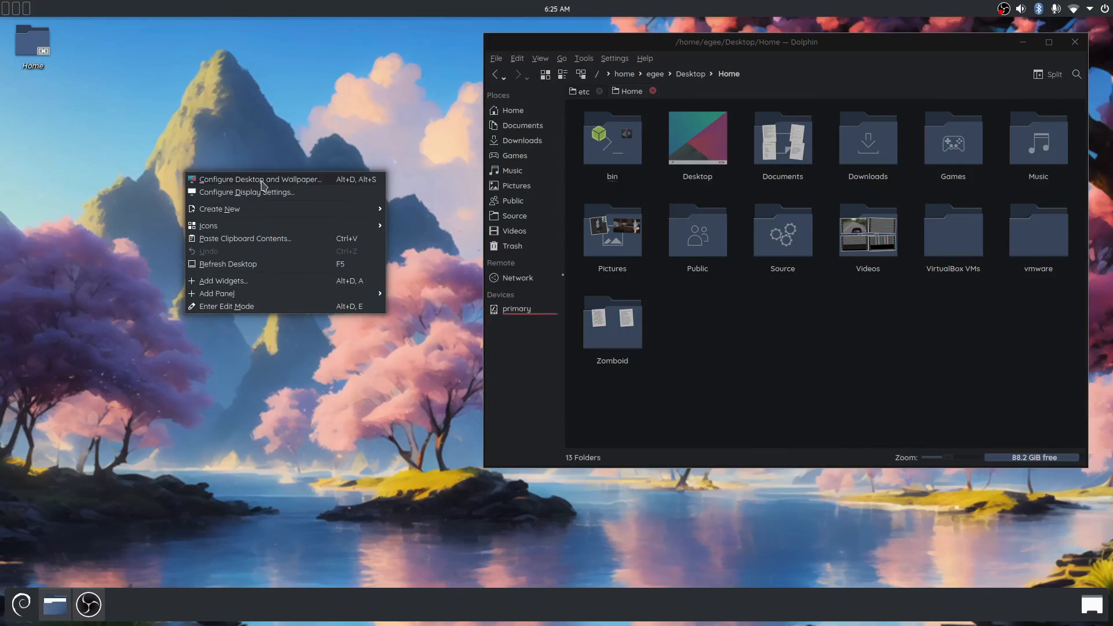
# Open the desktop wallpaper settings and move the Dolphin window over them
pyautogui.click(260, 180)
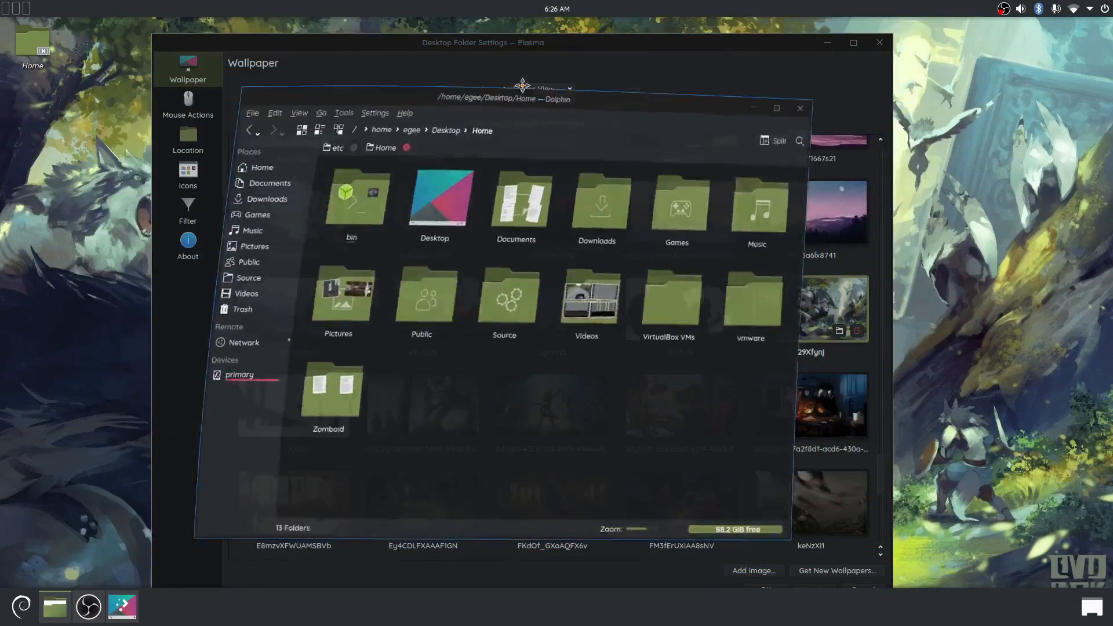
pyautogui.moveTo(503, 98); pyautogui.dragTo(495, 105)
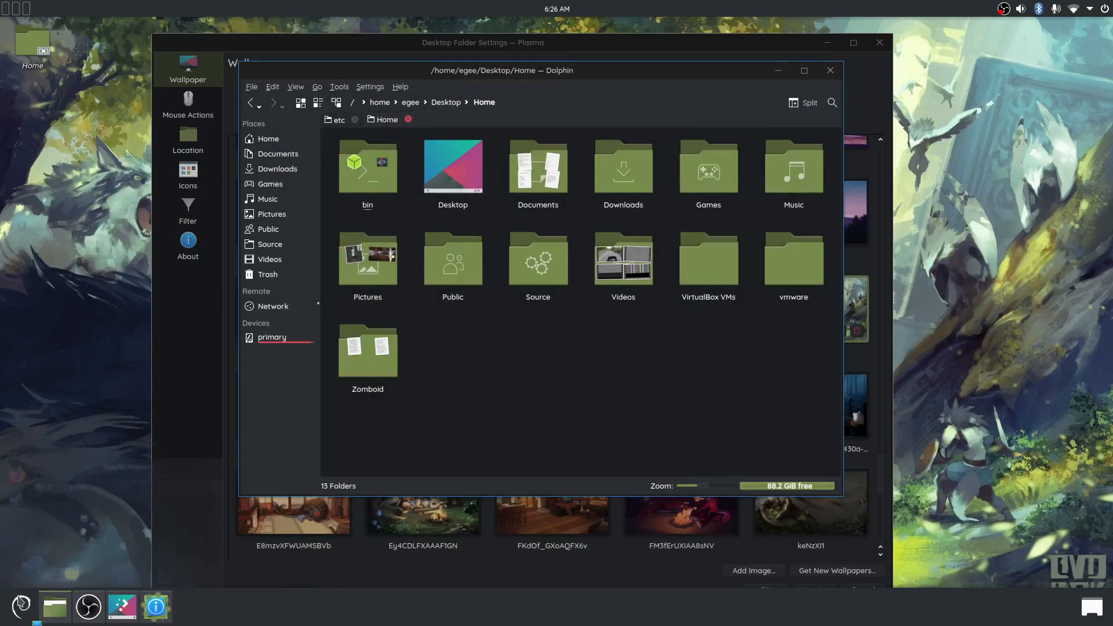
# Close the wallpaper settings, reposition the window, and open the Global Theme list
pyautogui.click(155, 607)
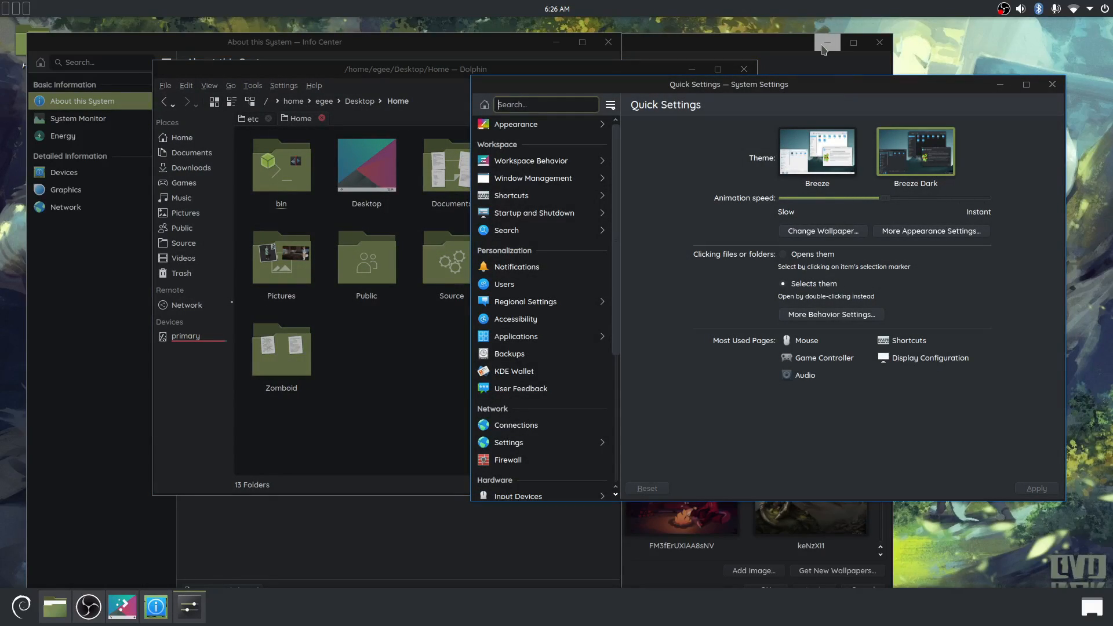
pyautogui.moveTo(776, 49)
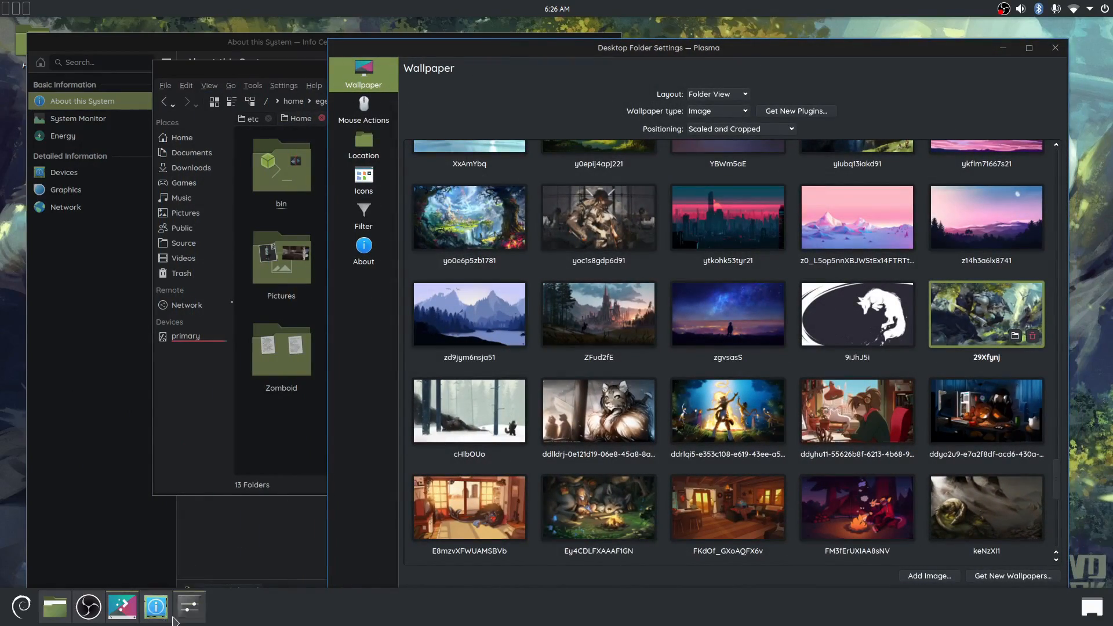
pyautogui.click(188, 607)
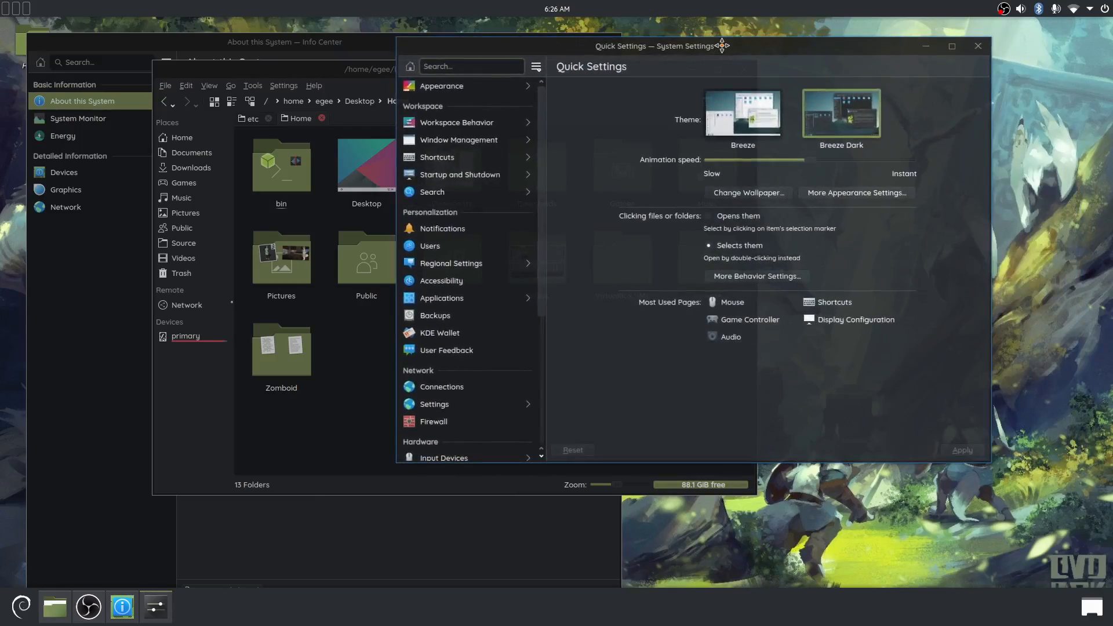
pyautogui.moveTo(657, 45); pyautogui.dragTo(647, 72)
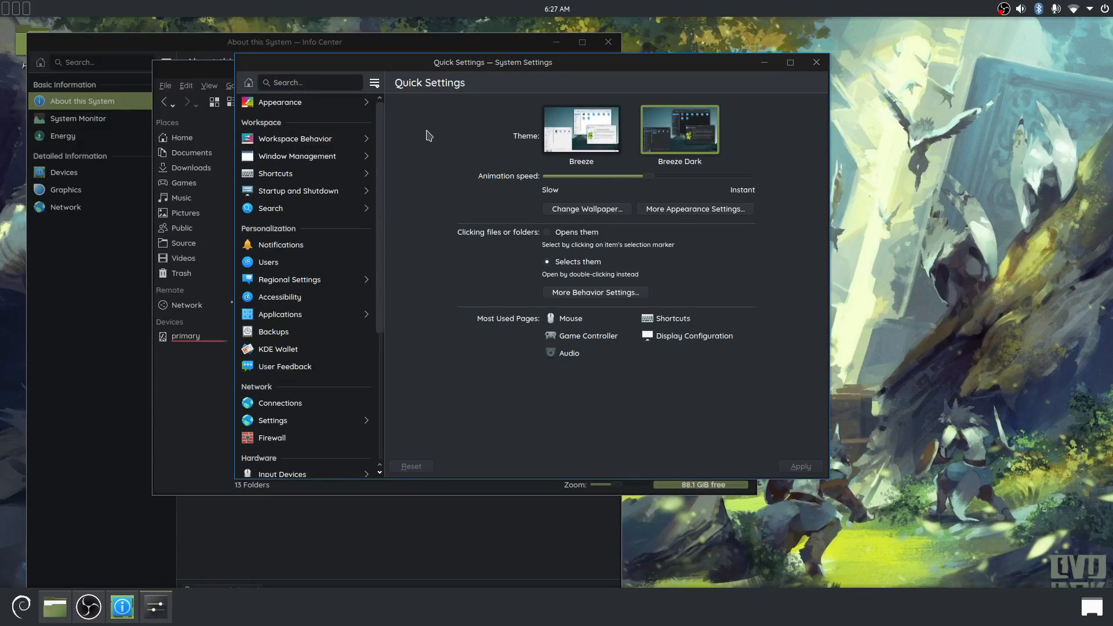
pyautogui.moveTo(427, 61)
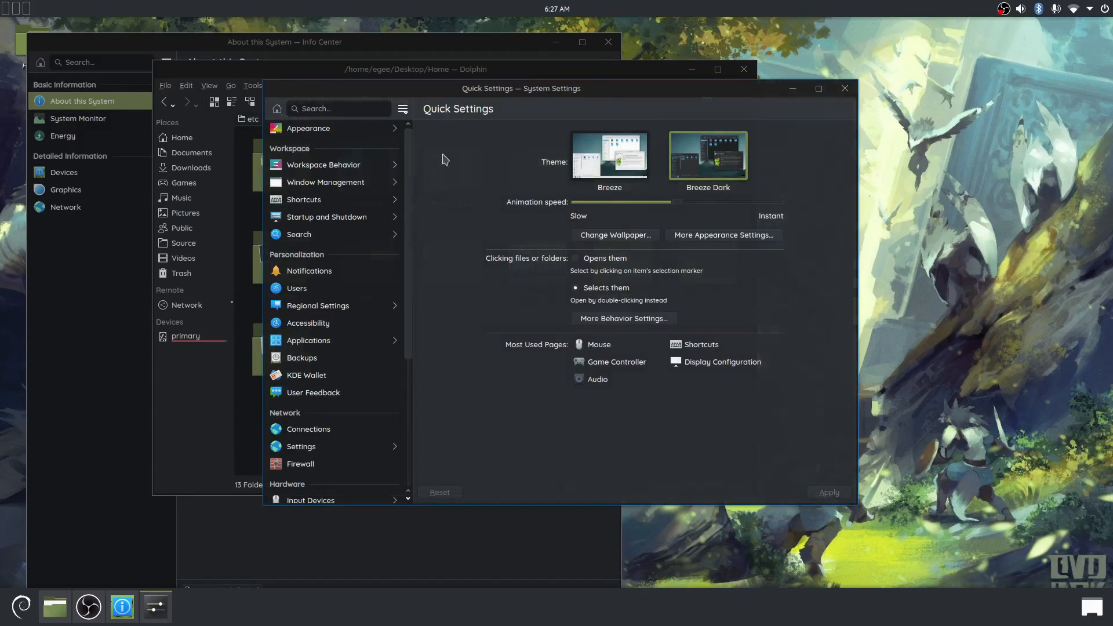
pyautogui.click(307, 129)
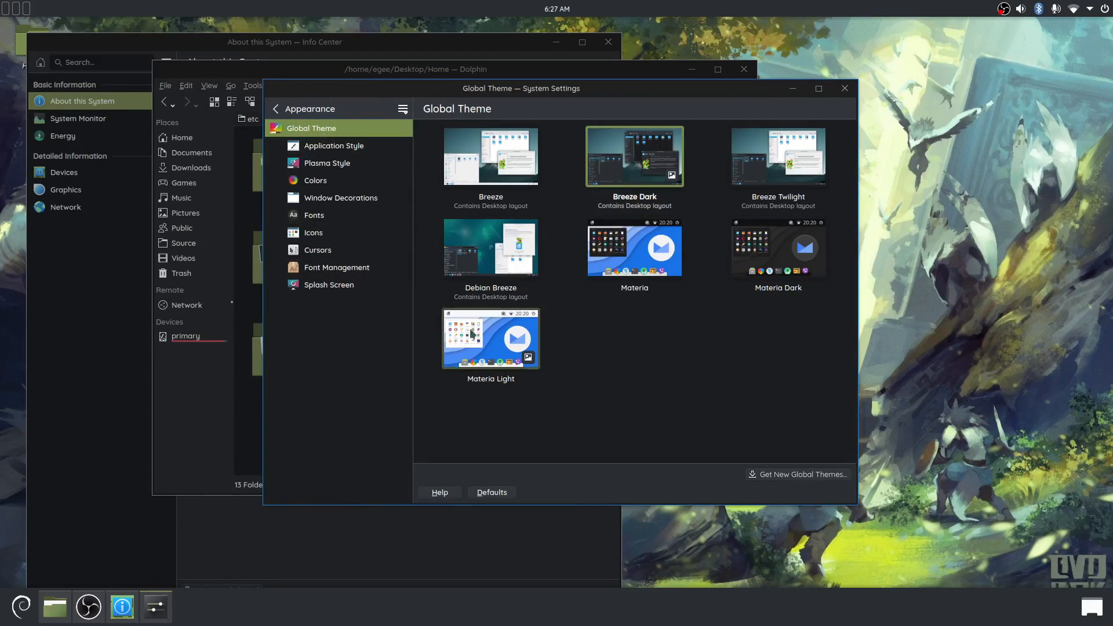
pyautogui.moveTo(511, 406)
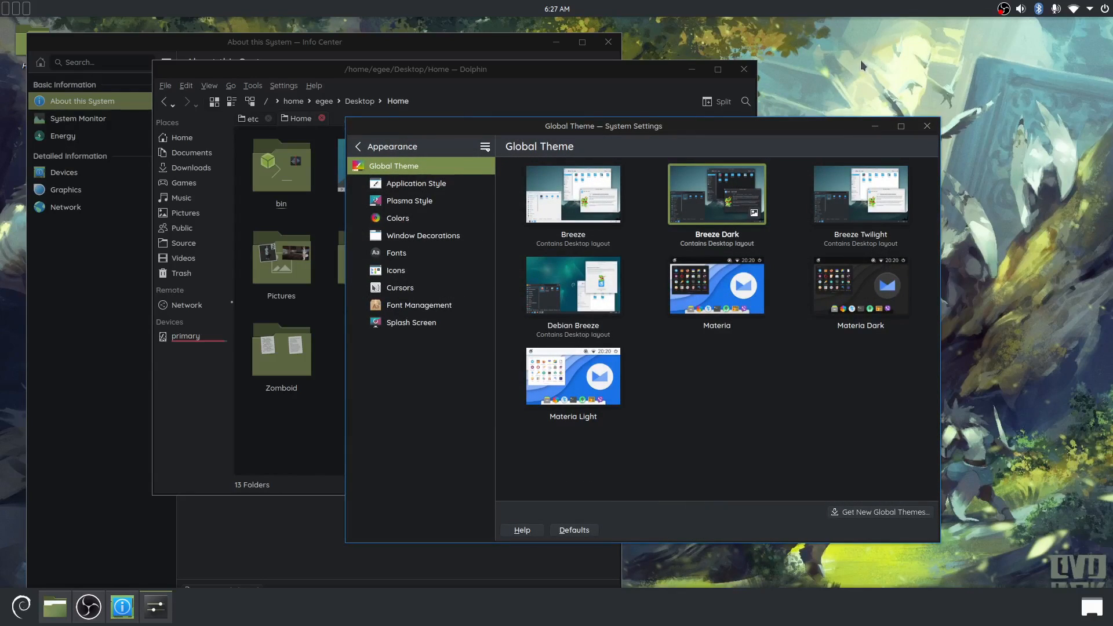
# View Window Decorations with WindowsK10-dark current, then return to the categories
pyautogui.click(423, 235)
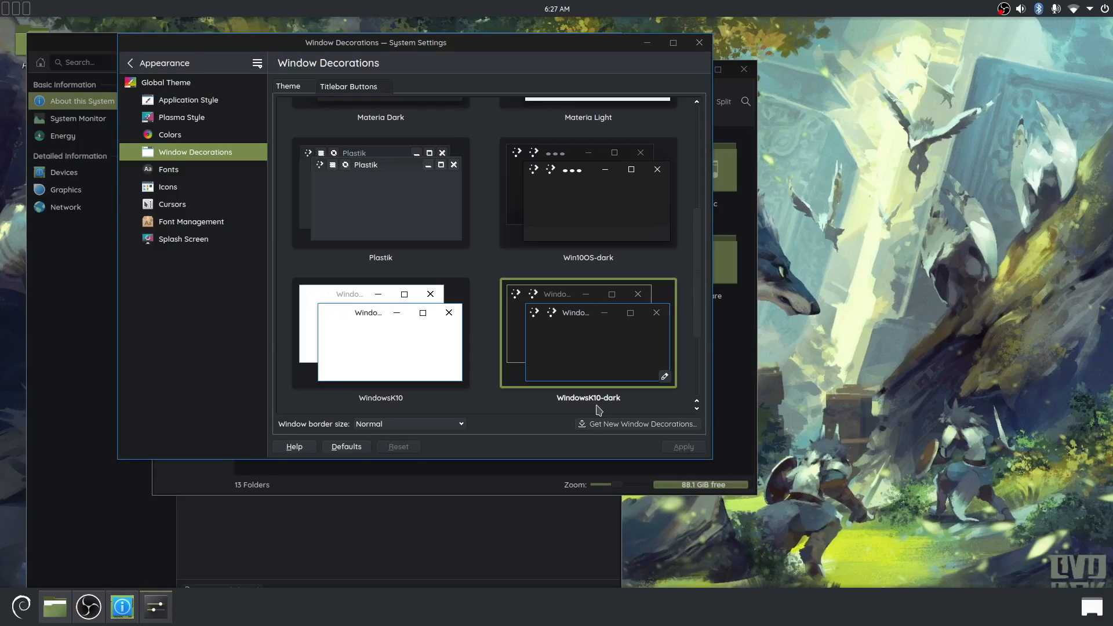
pyautogui.moveTo(540, 57)
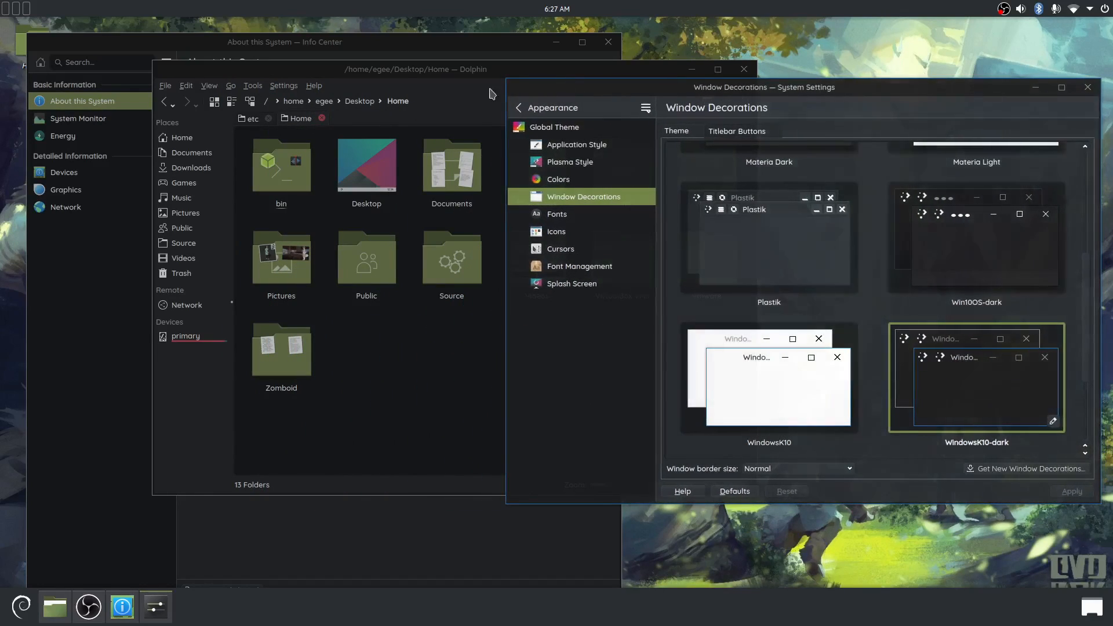
pyautogui.moveTo(500, 521)
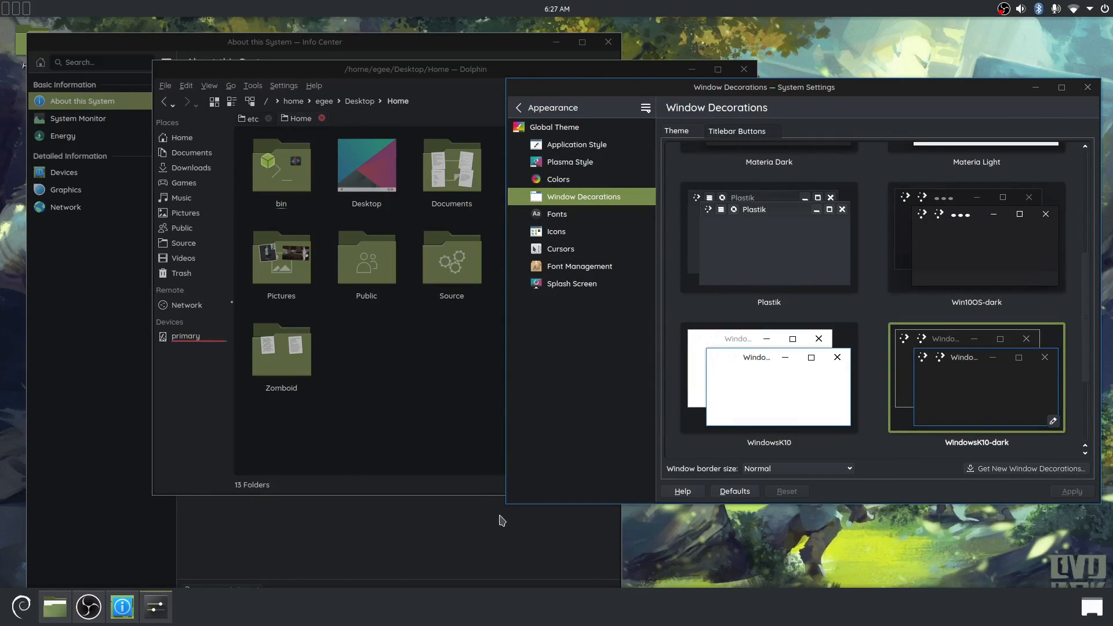
pyautogui.moveTo(545, 535)
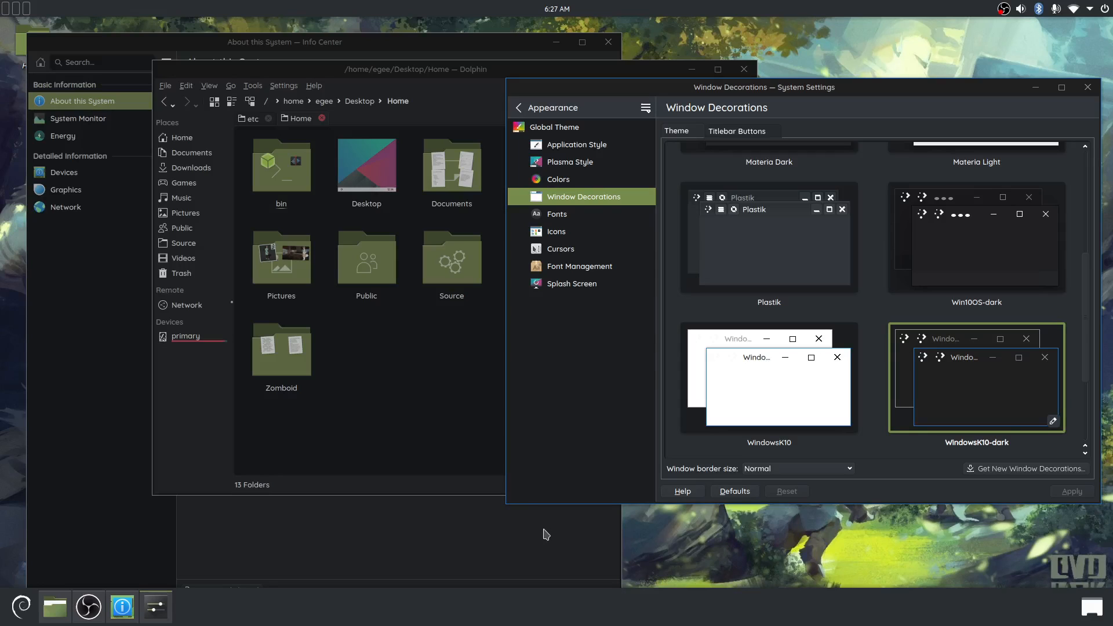
pyautogui.click(284, 41)
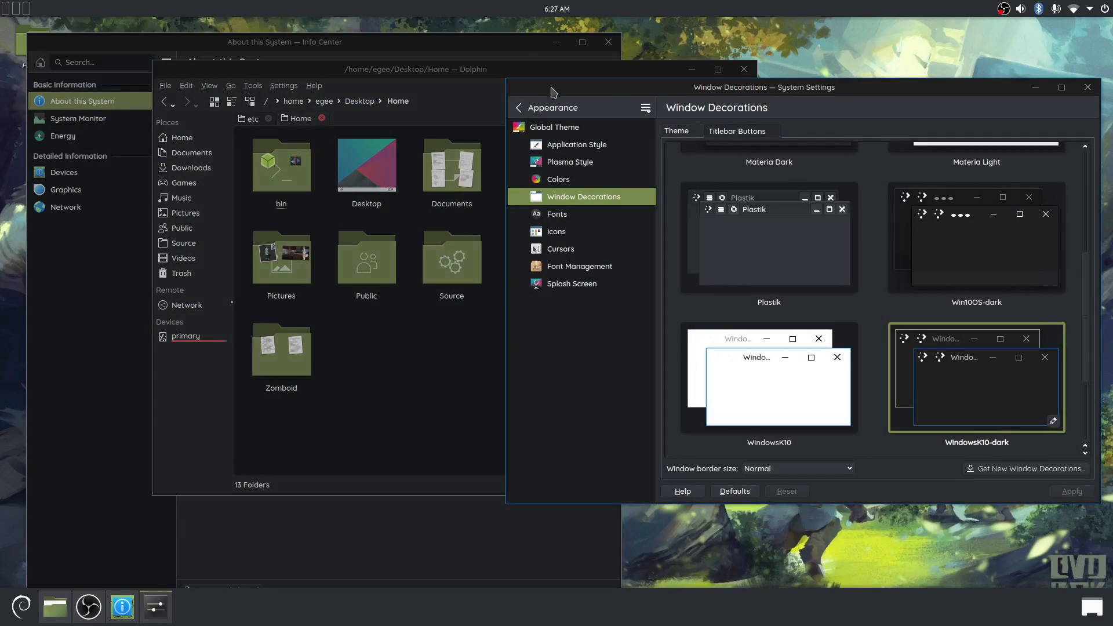
pyautogui.moveTo(453, 494)
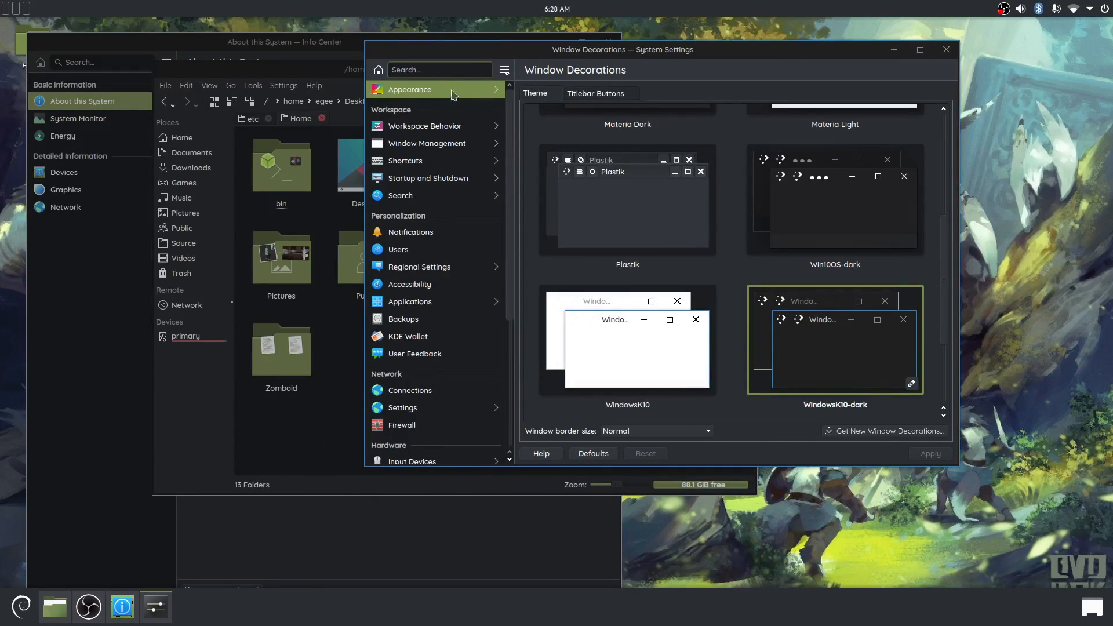
# Open Desktop Effects, scroll to Translucency and Wobbly Windows, and bring that settings window forward
pyautogui.click(425, 126)
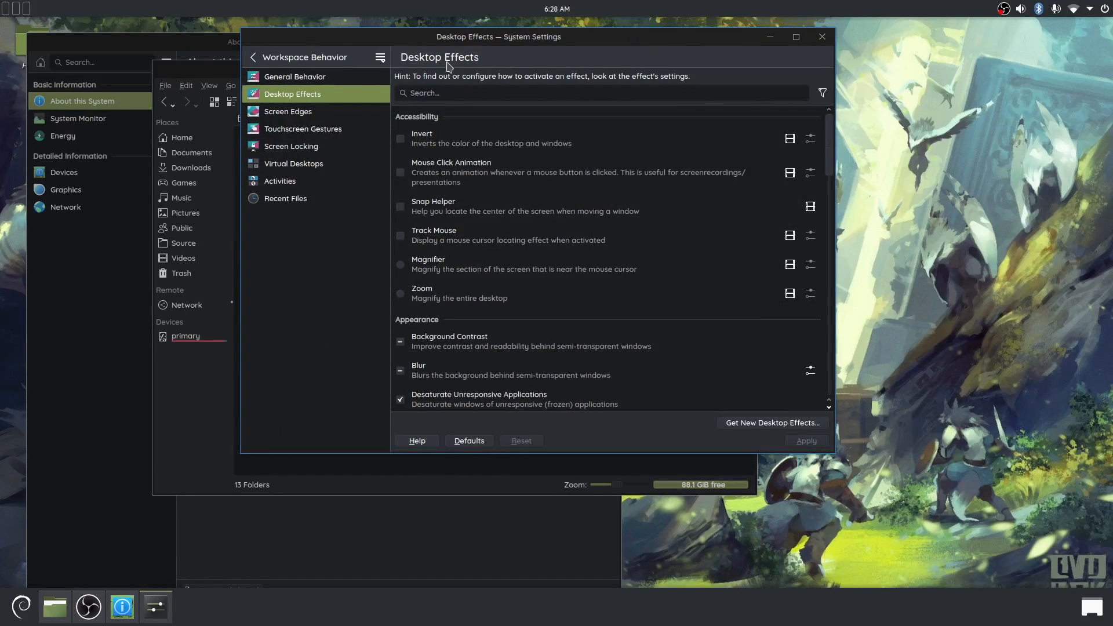
pyautogui.scroll(-3)
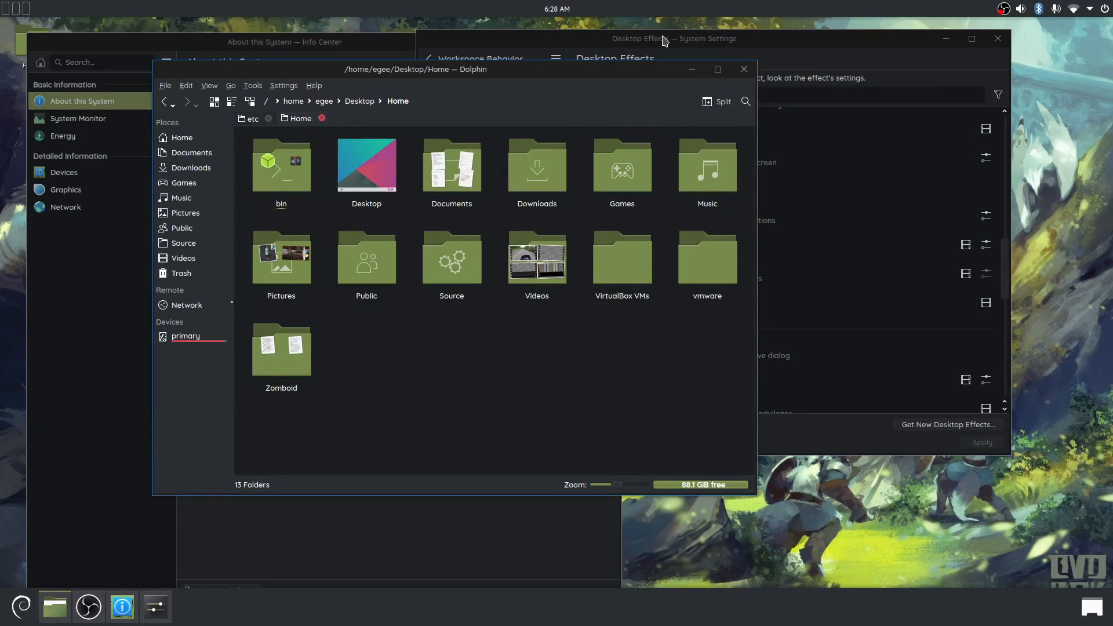
pyautogui.click(284, 42)
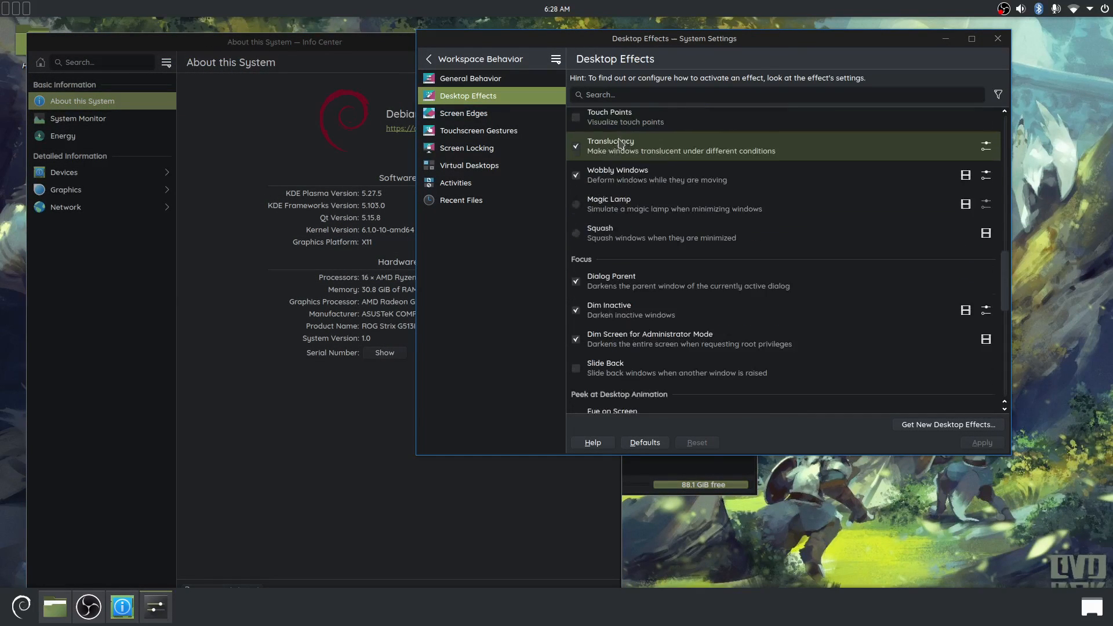
pyautogui.moveTo(600, 75)
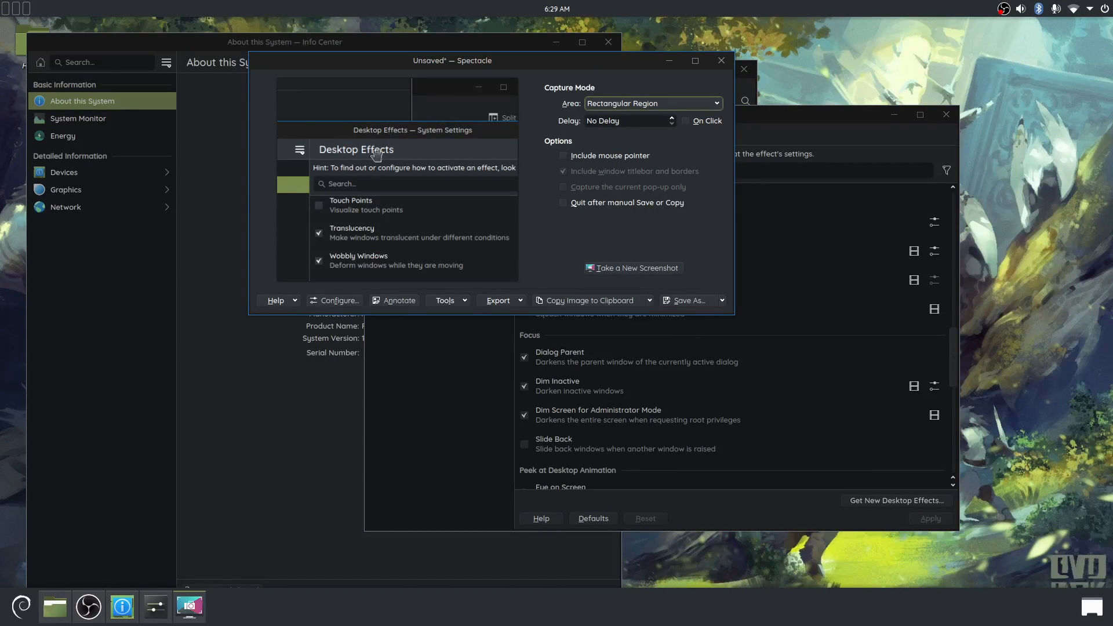
# Discard the Spectacle screenshot, close Info Center, and nudge System Settings to show translucency
pyautogui.click(721, 60)
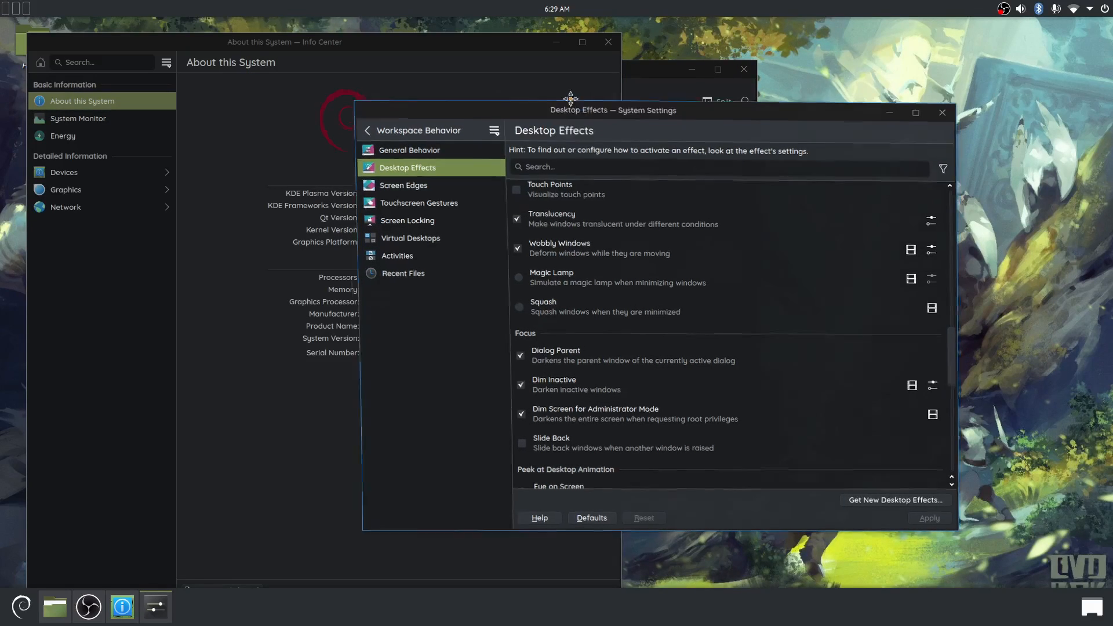
pyautogui.click(942, 112)
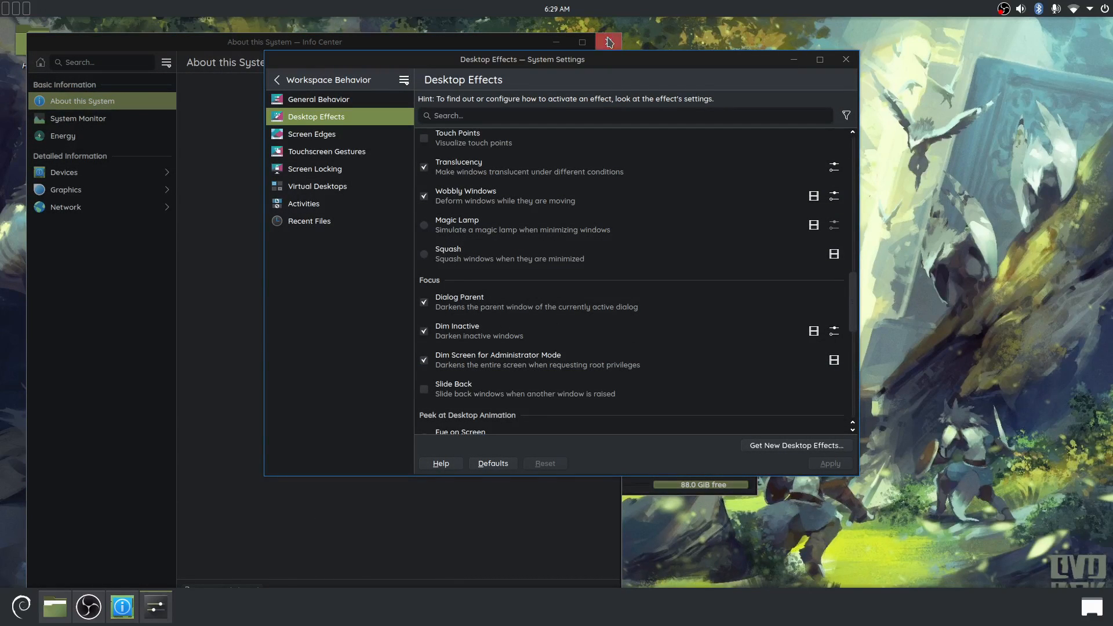
pyautogui.click(607, 41)
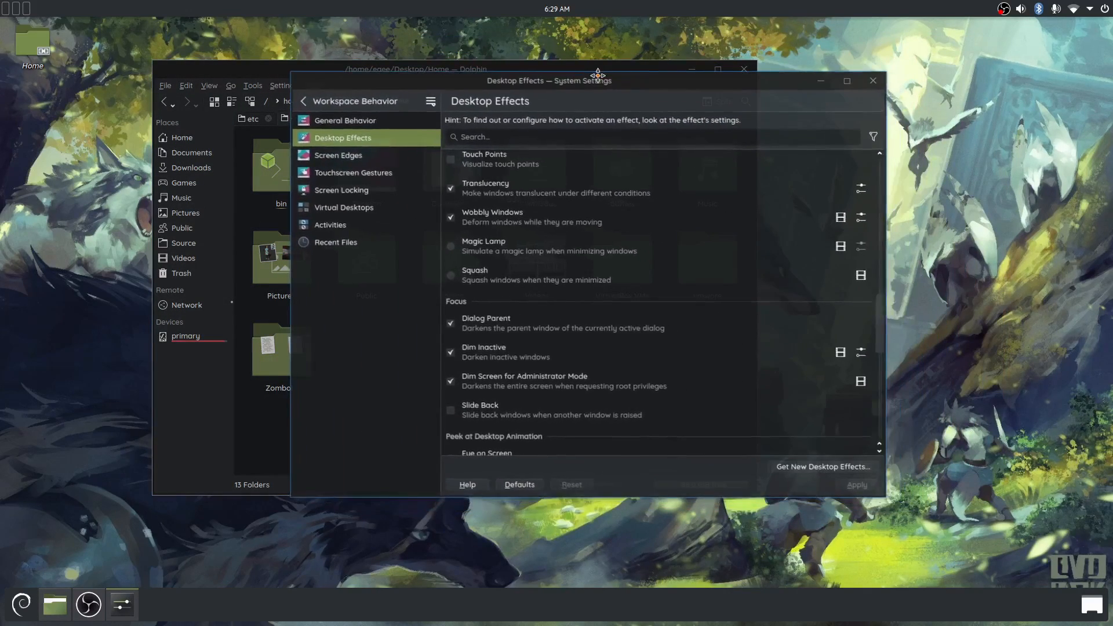
pyautogui.moveTo(547, 80); pyautogui.dragTo(540, 73)
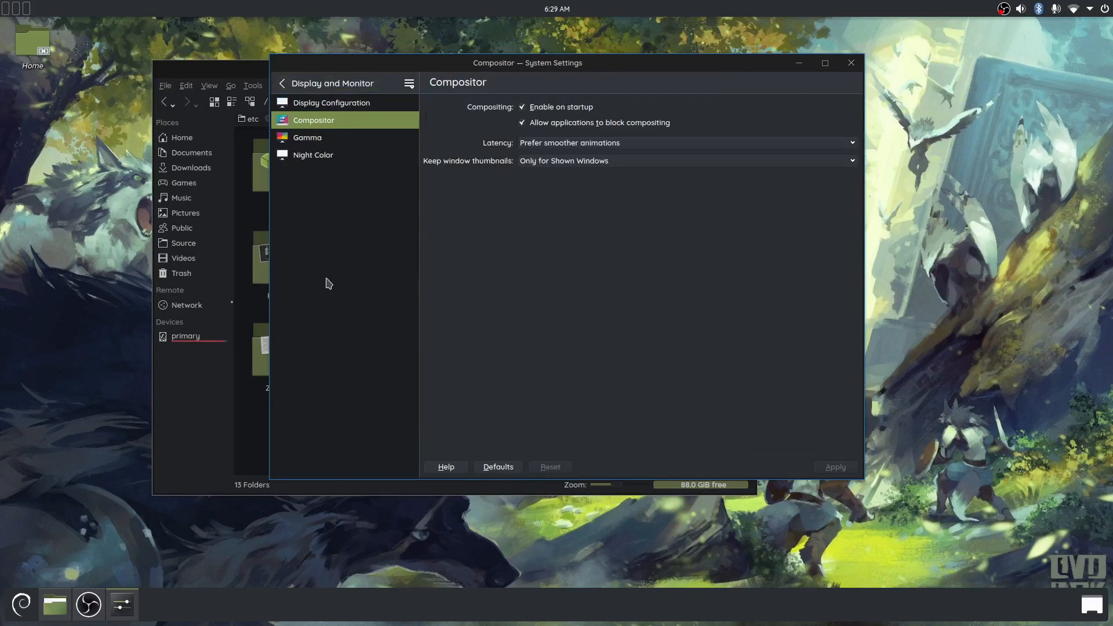
pyautogui.moveTo(436, 92)
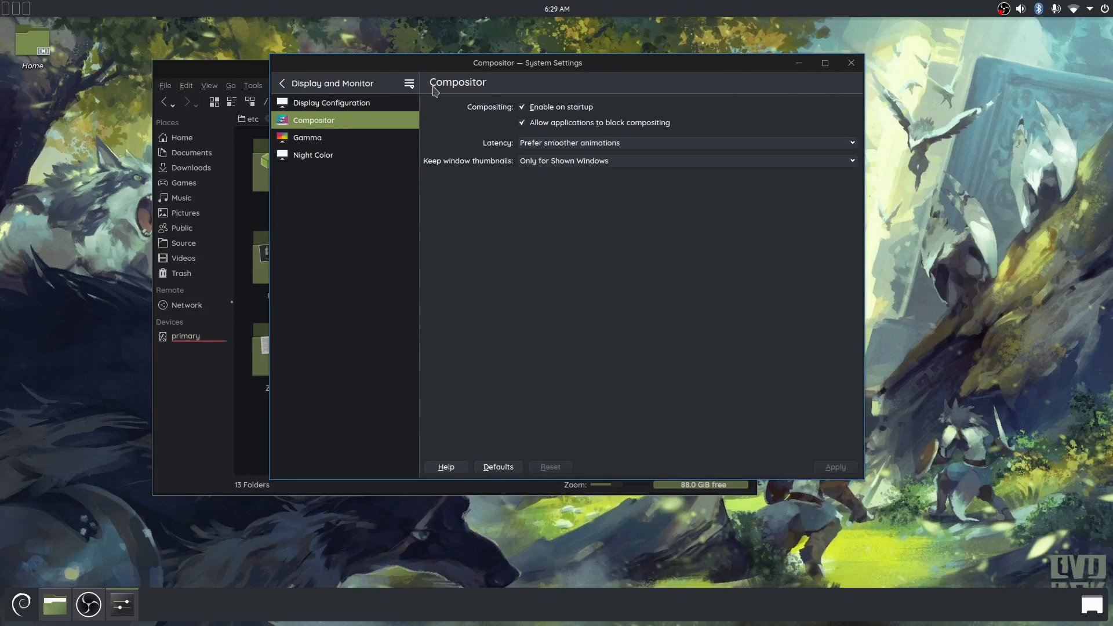
pyautogui.moveTo(516, 134)
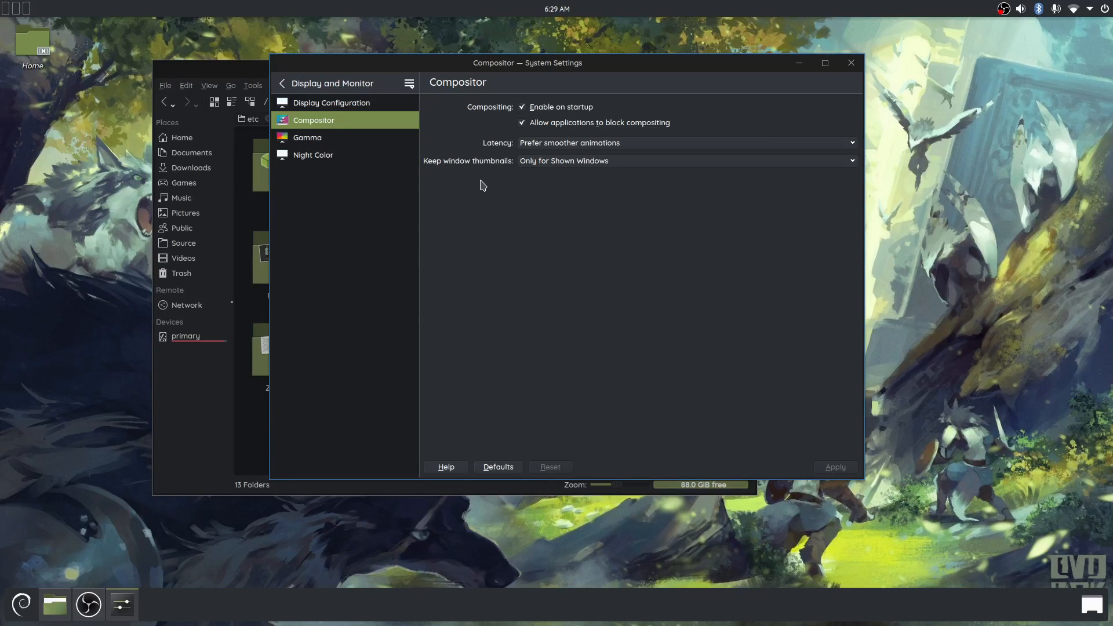
pyautogui.moveTo(466, 198)
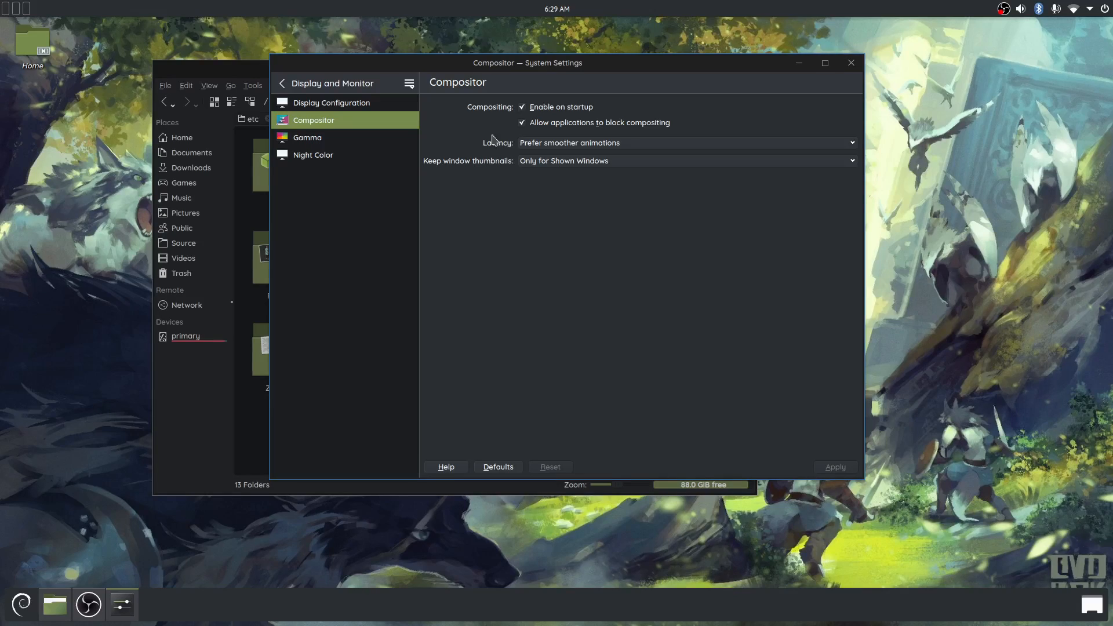
pyautogui.moveTo(445, 94)
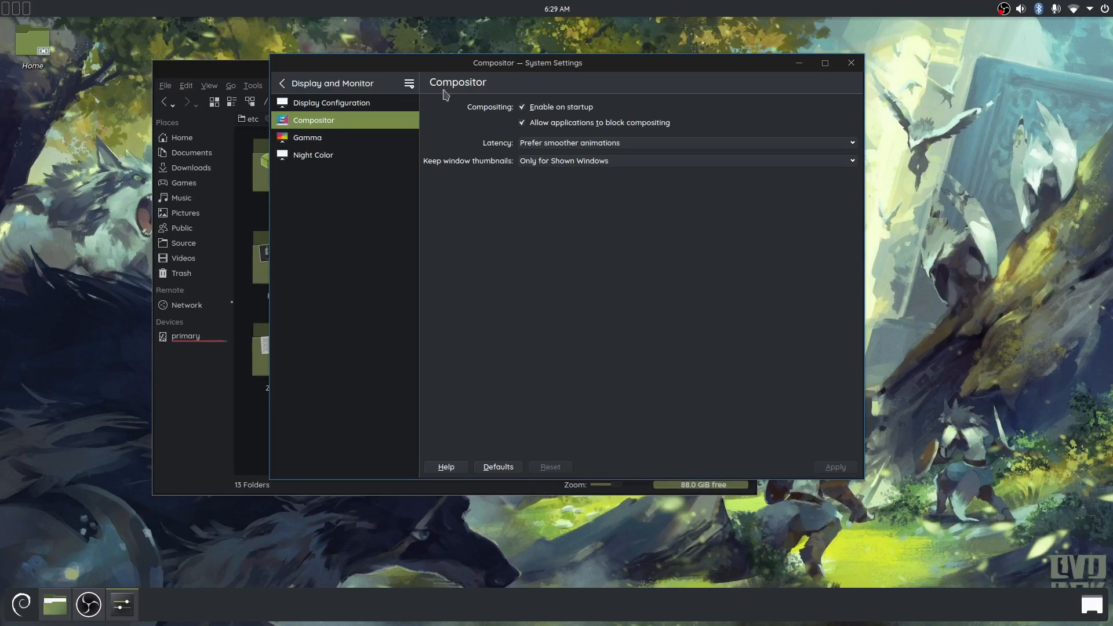
pyautogui.moveTo(506, 252)
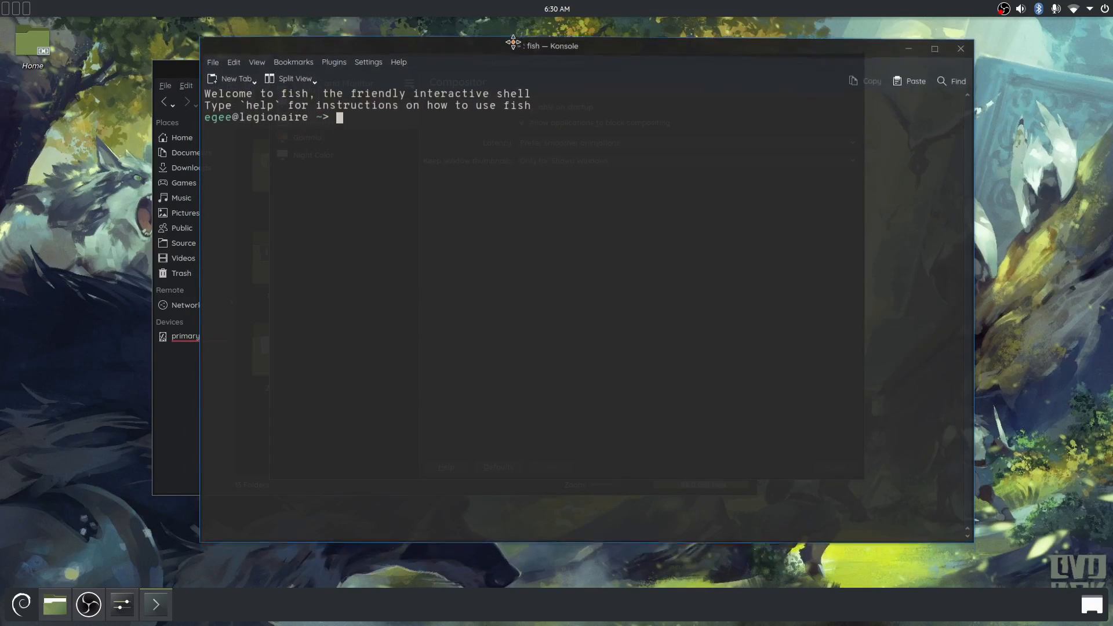
# Run 'fix-panel.sh &' to restart plasmashell, then exit nano after reviewing the script
pyautogui.write('fix-panel.sh &')
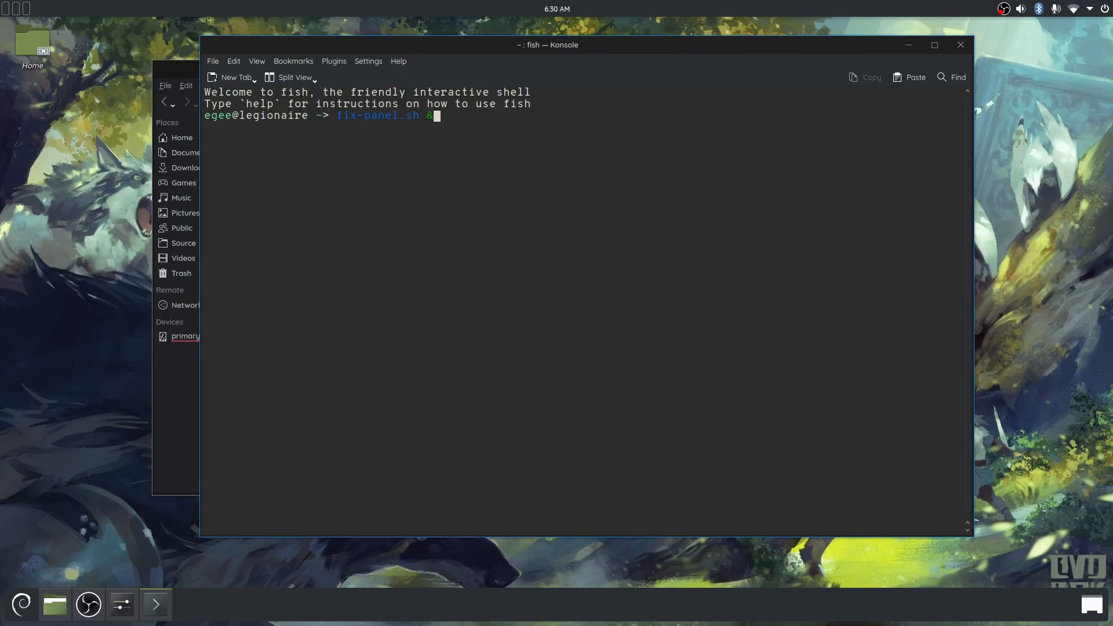
pyautogui.press('Return')
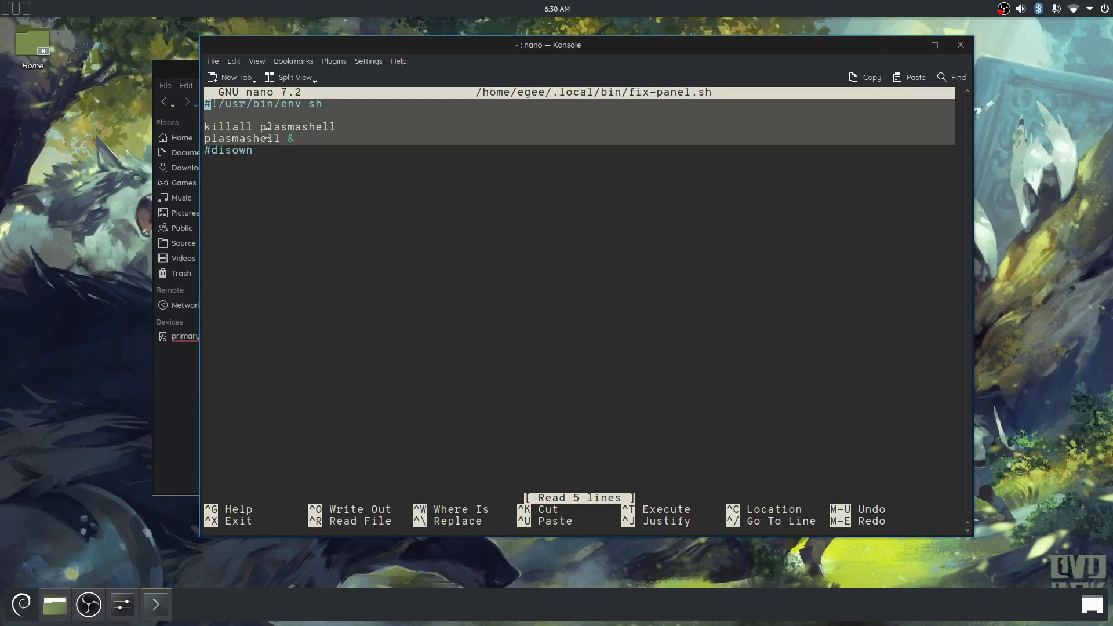
pyautogui.press('ctrl+x')
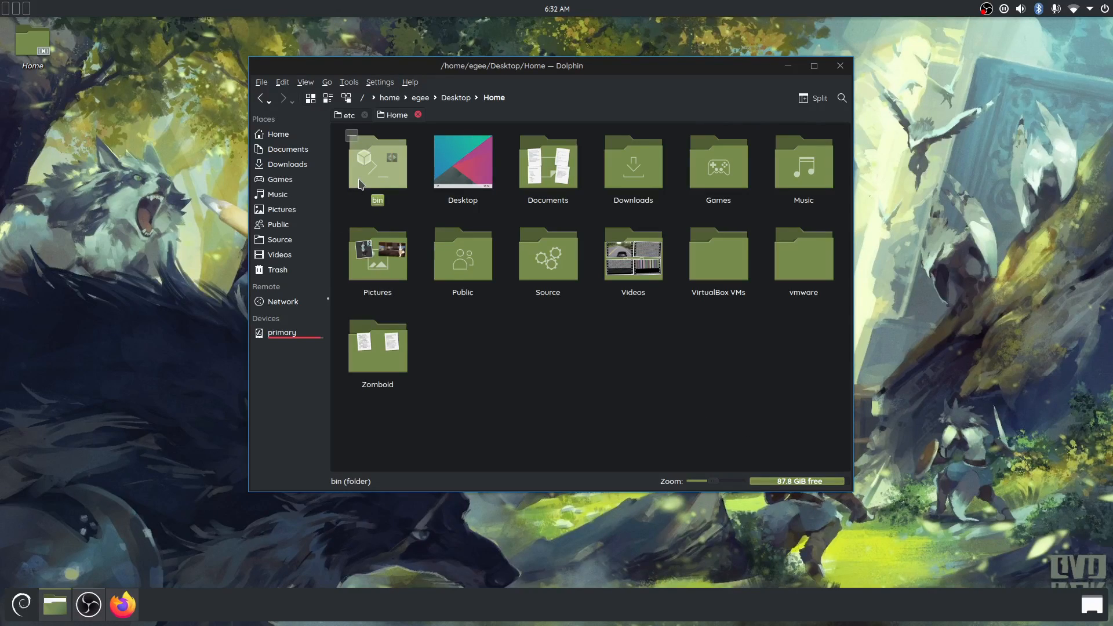
pyautogui.moveTo(360, 168)
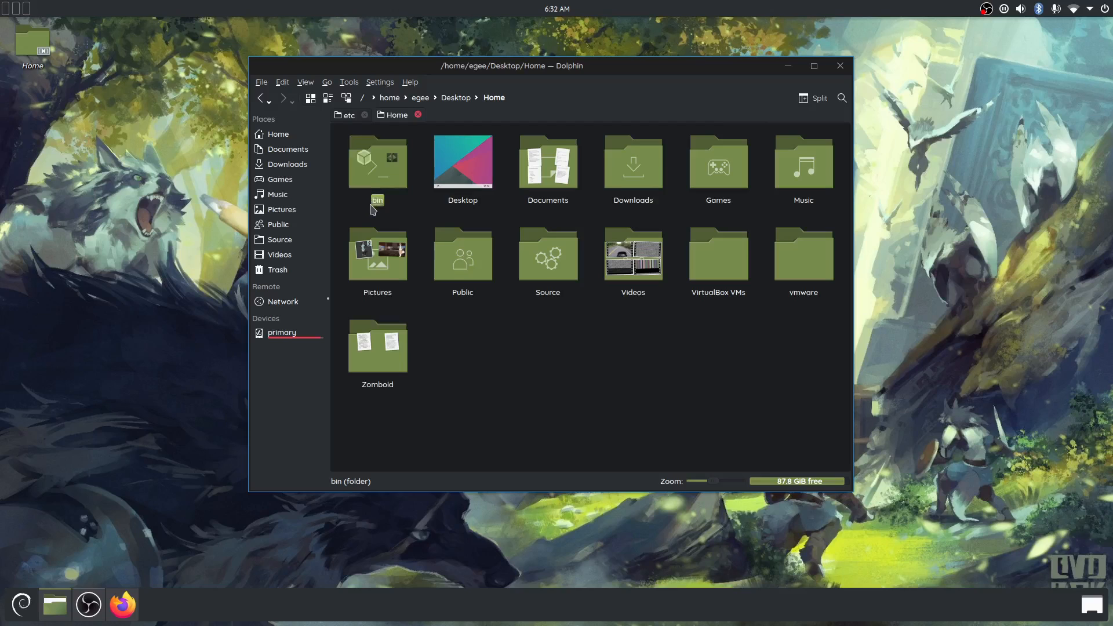
pyautogui.moveTo(564, 376)
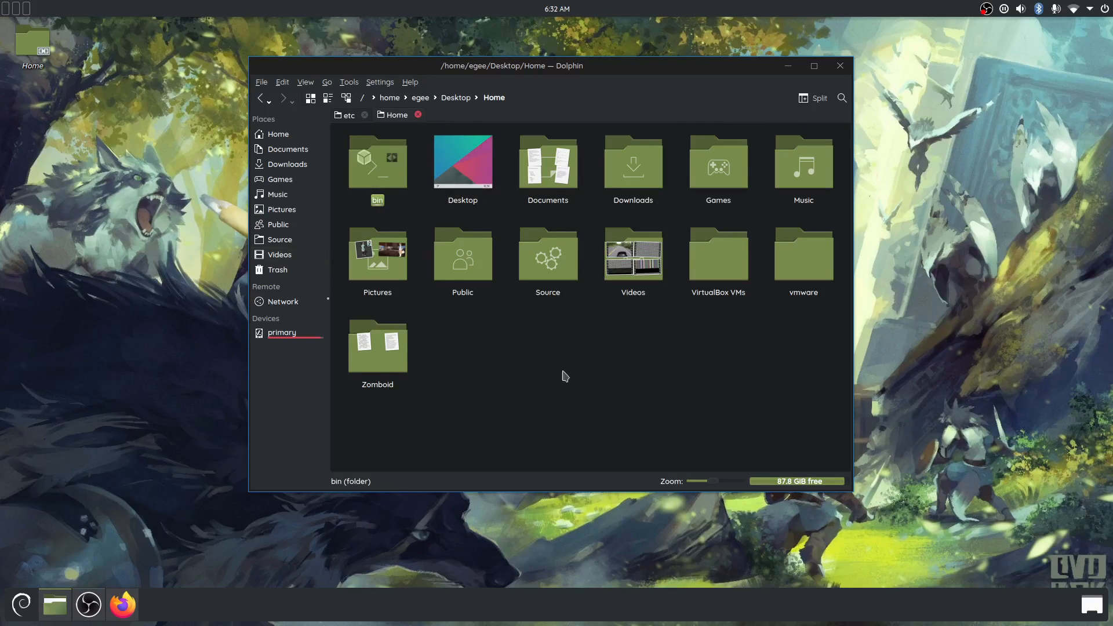
pyautogui.doubleClick(377, 162)
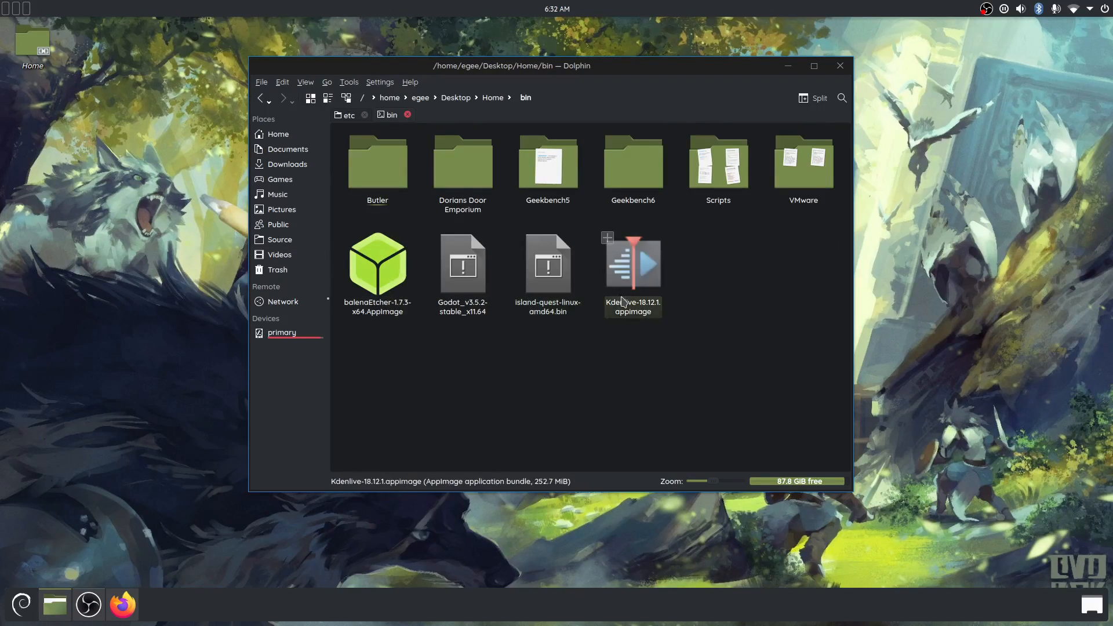
pyautogui.doubleClick(377, 264)
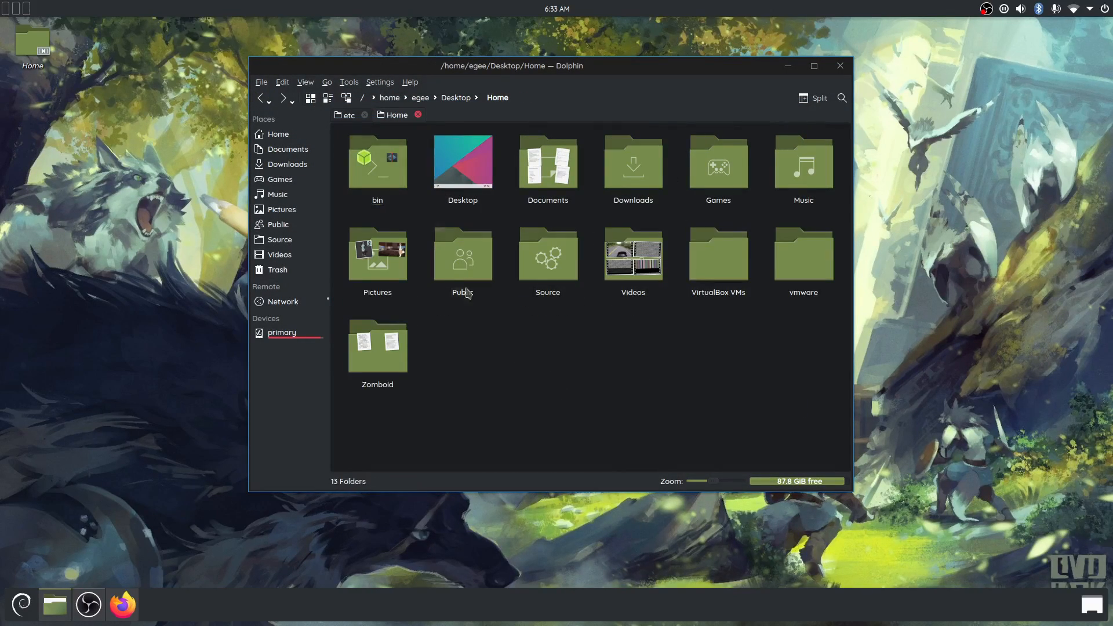
pyautogui.click(377, 162)
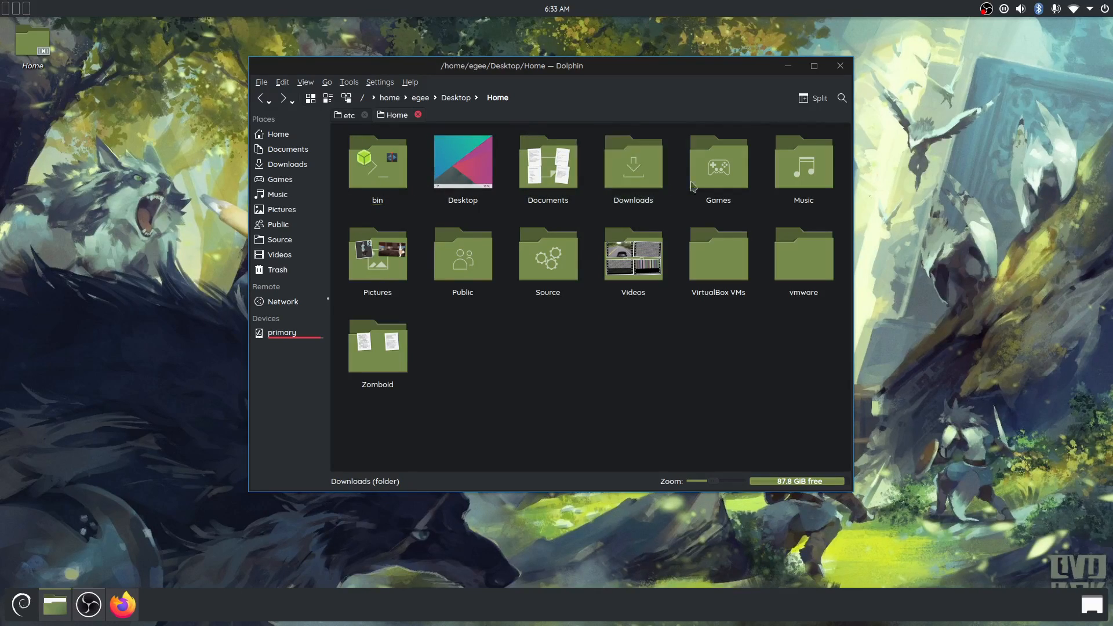
pyautogui.doubleClick(717, 161)
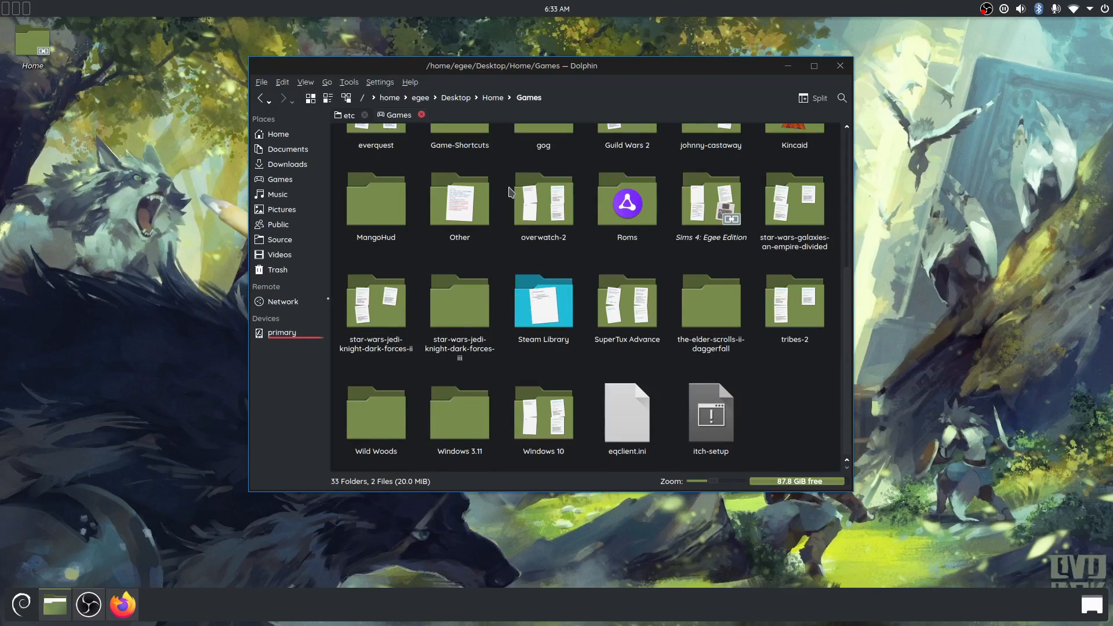
pyautogui.doubleClick(543, 300)
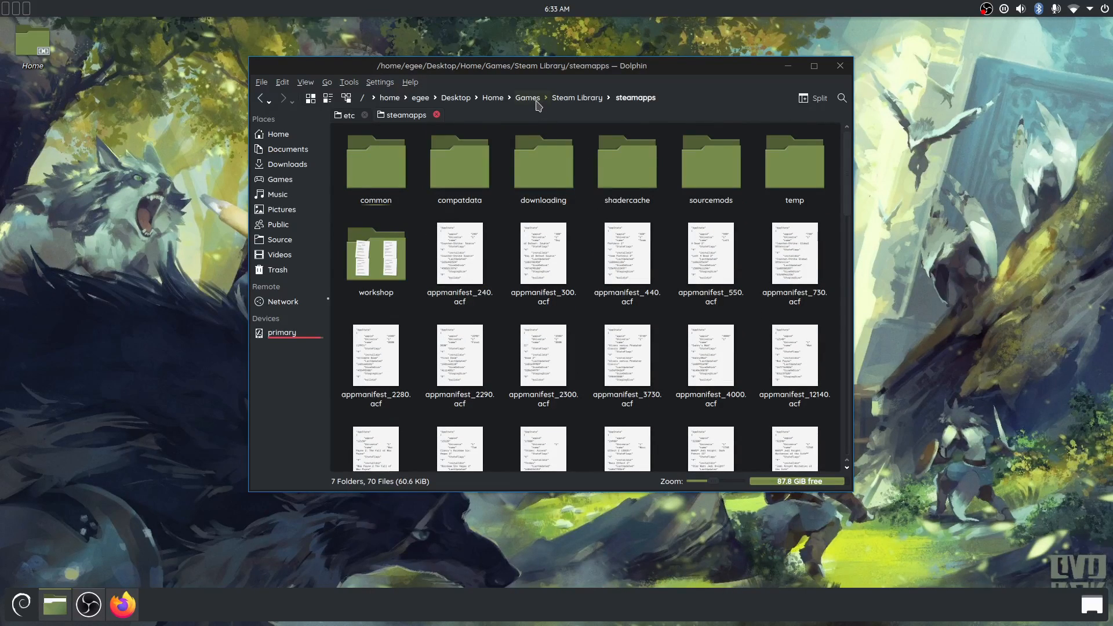
pyautogui.click(493, 97)
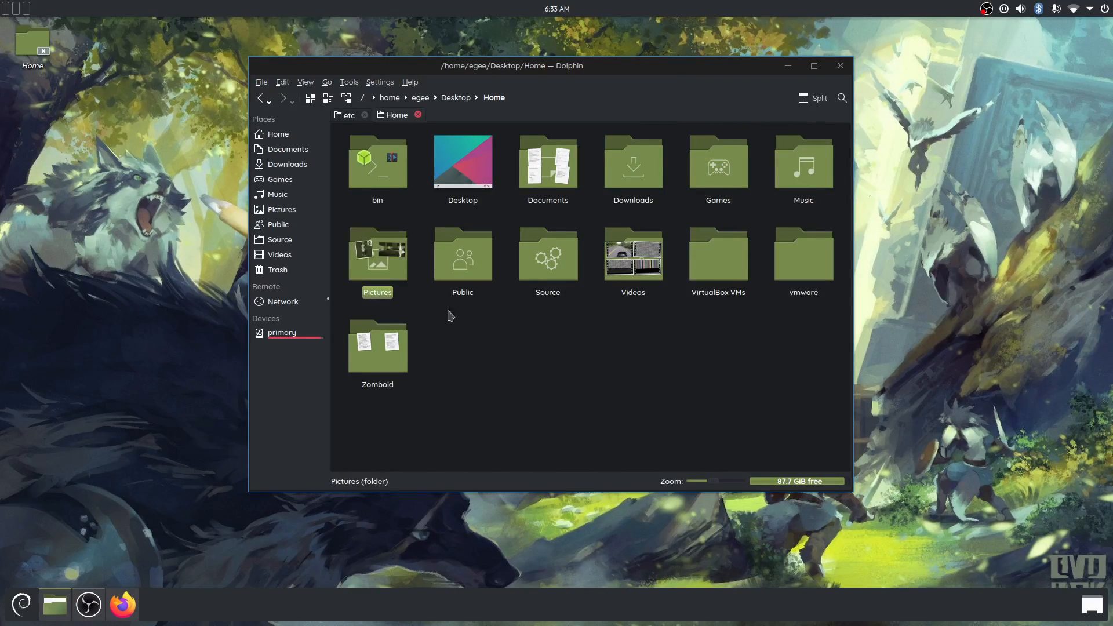
# Navigate Public > DistroDelves > bin > Video and select h265-4k.mp4
pyautogui.doubleClick(462, 254)
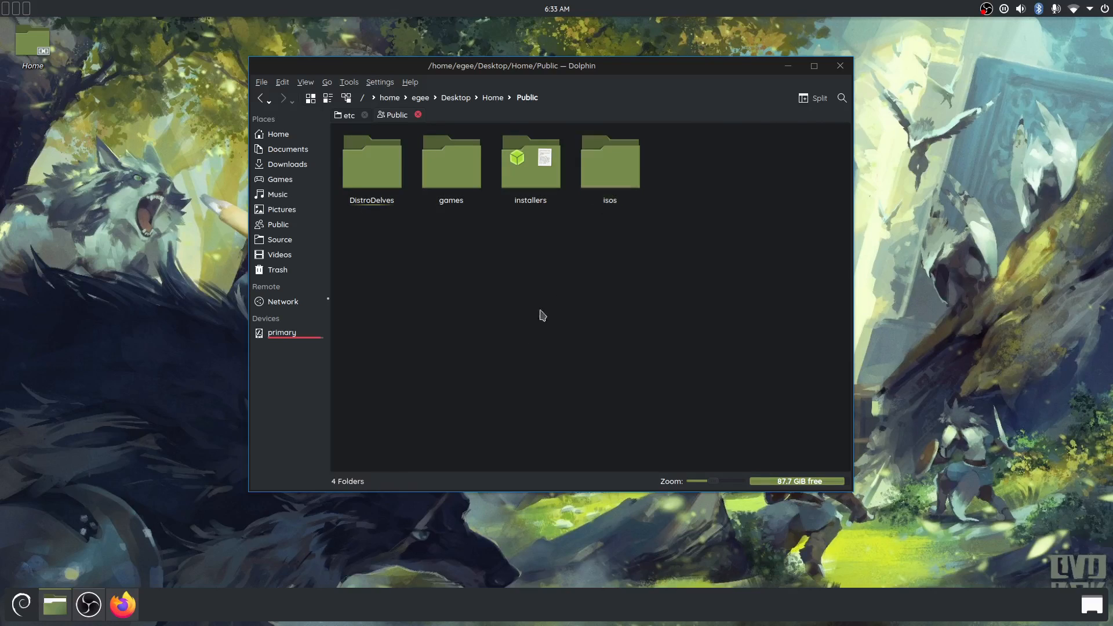
pyautogui.doubleClick(371, 162)
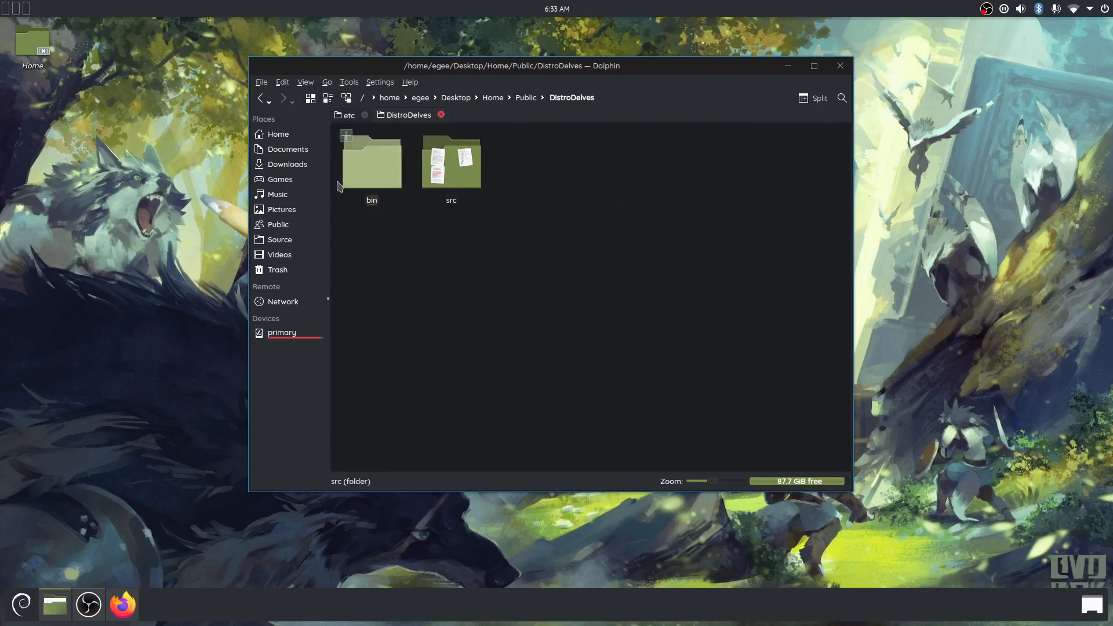
pyautogui.doubleClick(371, 162)
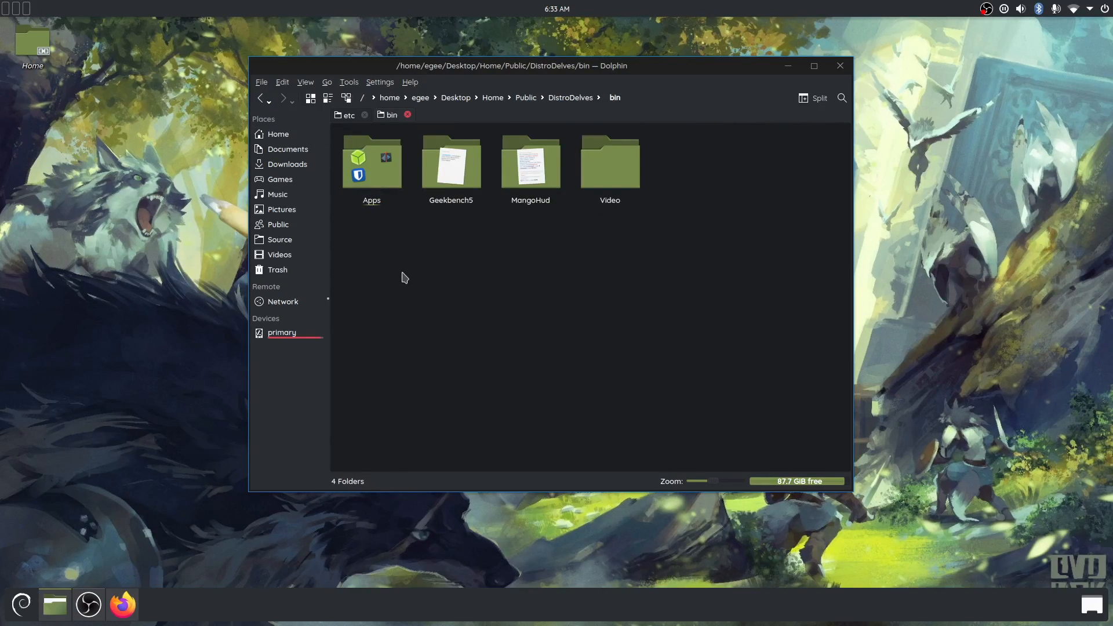
pyautogui.doubleClick(610, 163)
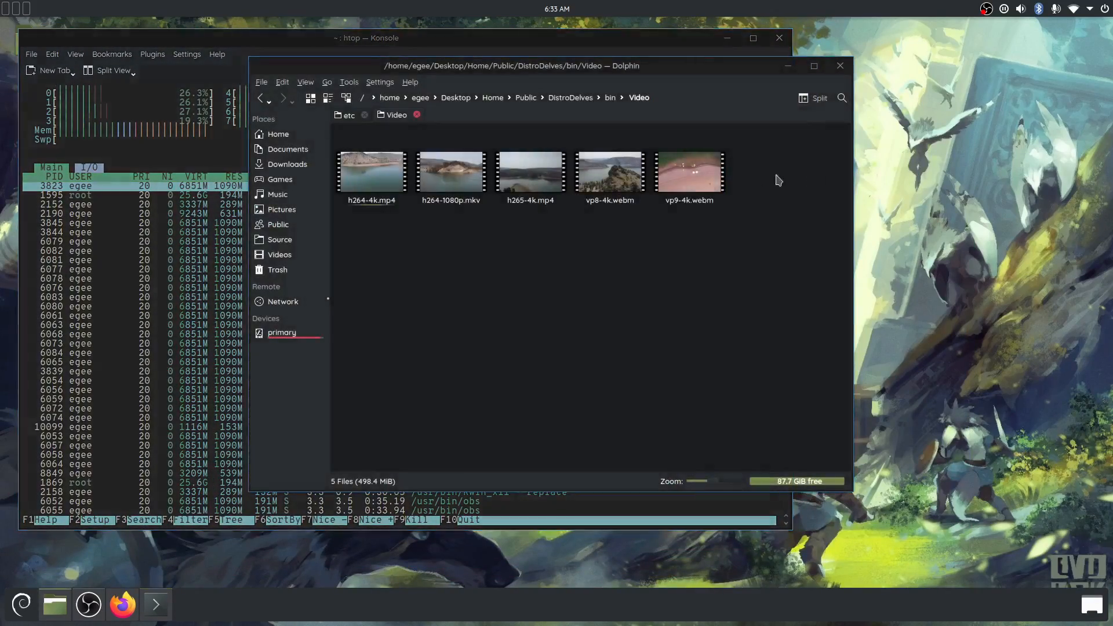
pyautogui.click(529, 174)
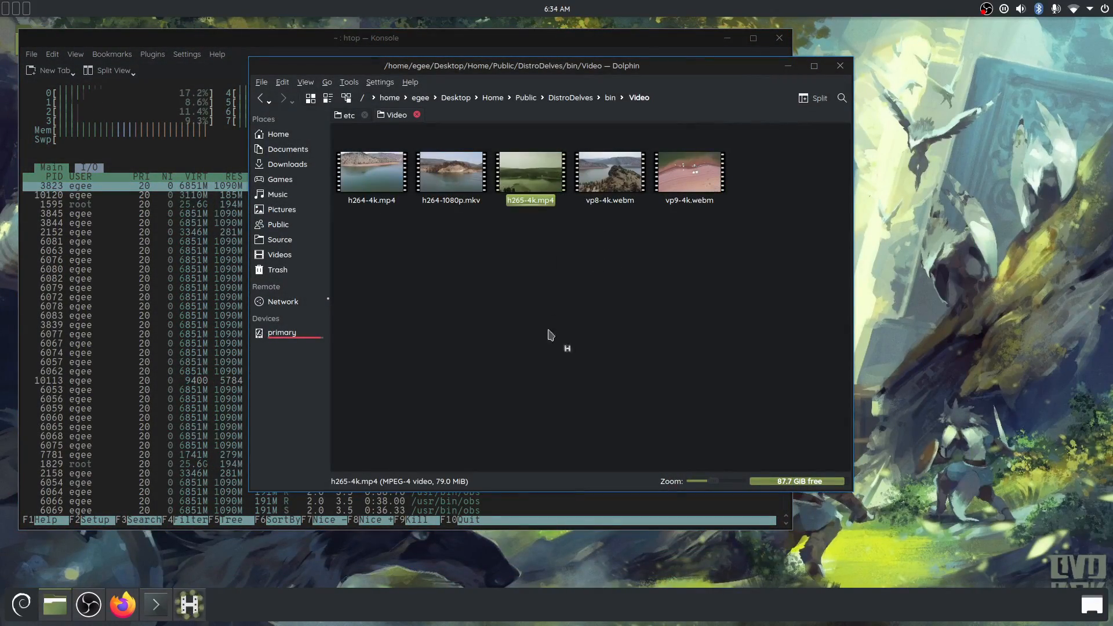
# Play h265-4k.mp4 in Haruna, then close the player
pyautogui.doubleClick(530, 173)
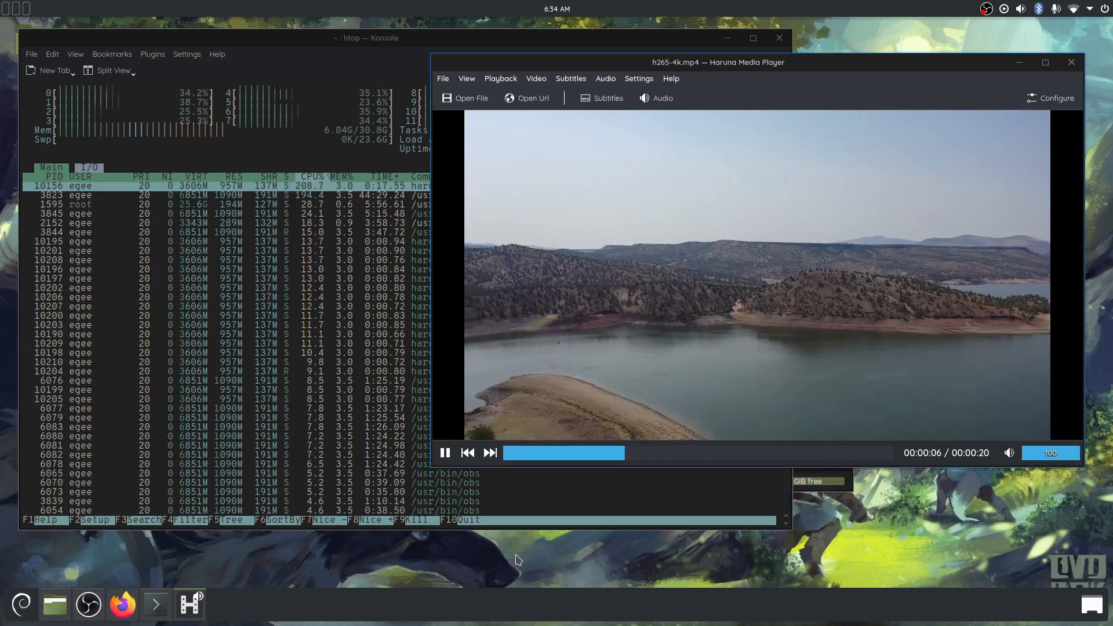
pyautogui.click(1045, 62)
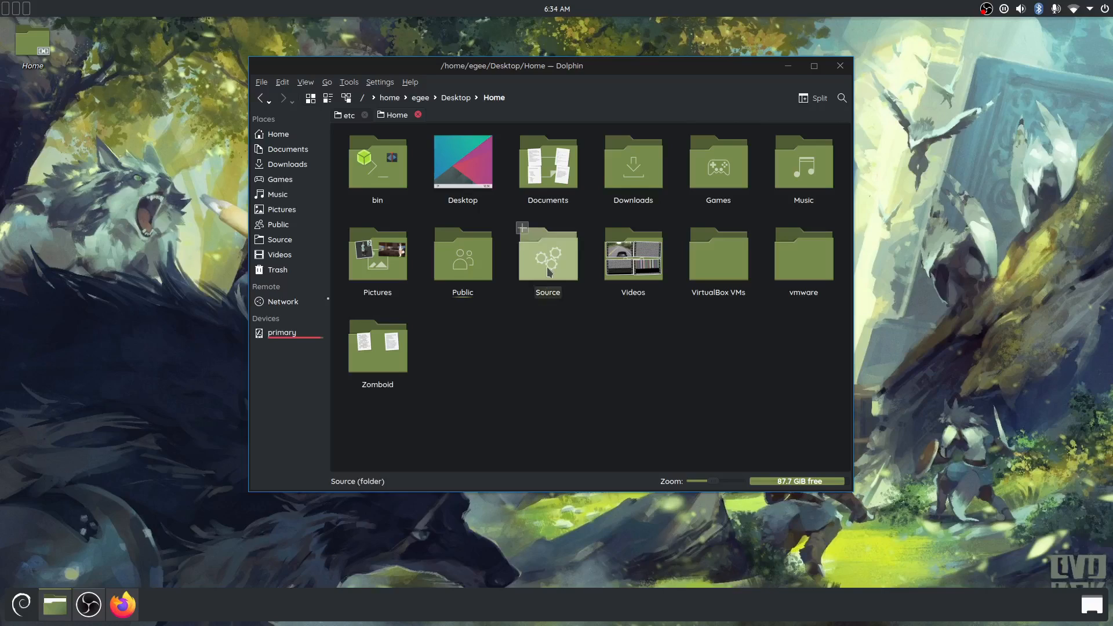
# Briefly visit Videos, return Home, then open vmware and select the Windows 10 folder
pyautogui.click(547, 254)
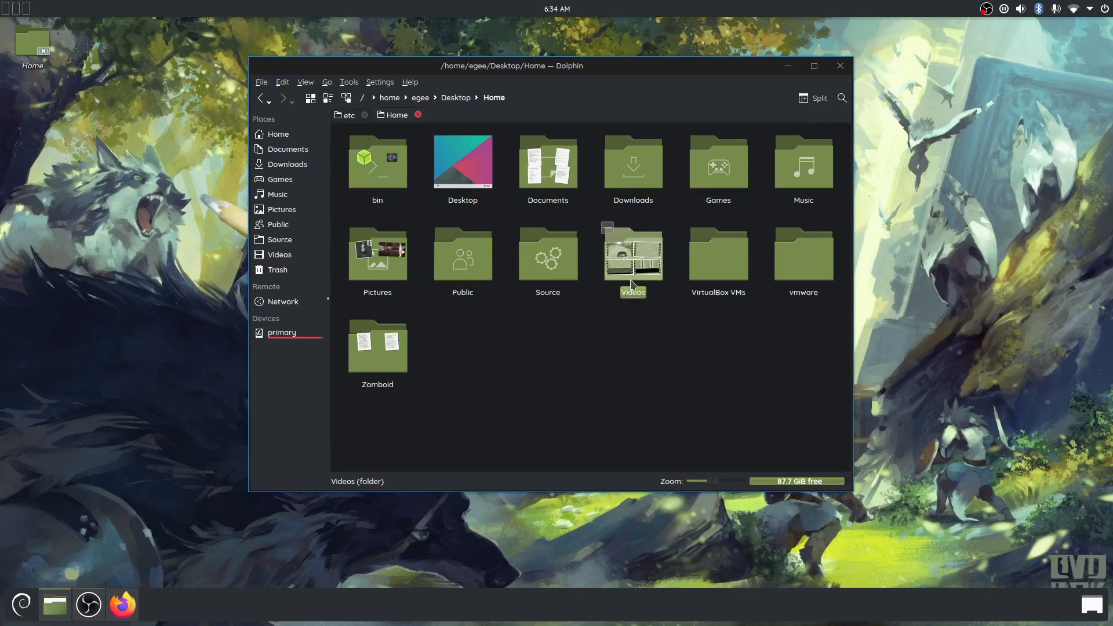
pyautogui.doubleClick(632, 256)
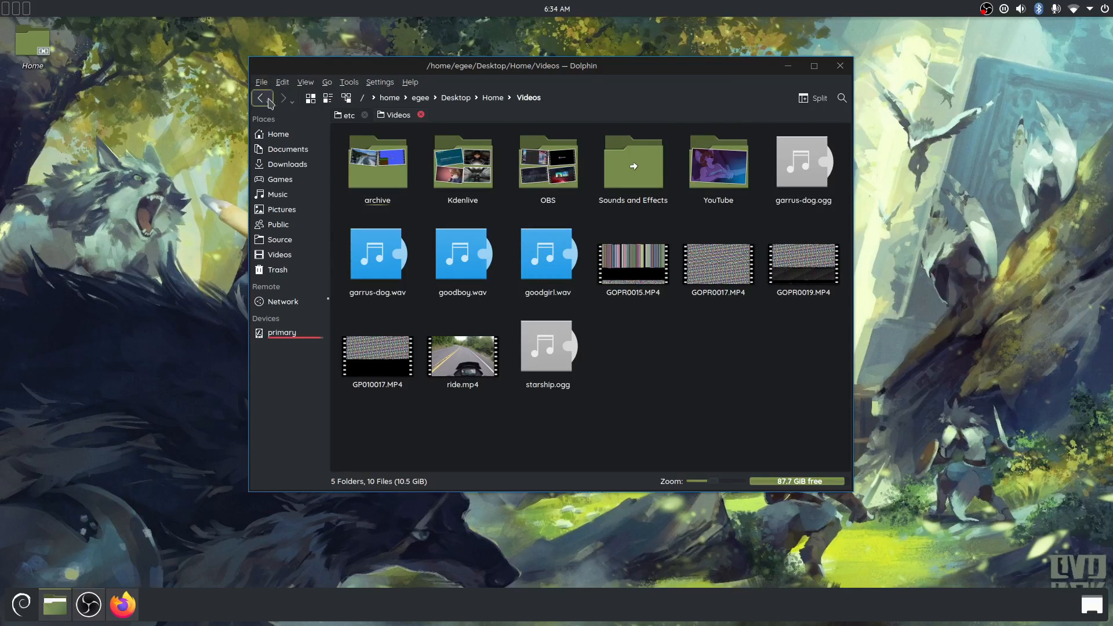
pyautogui.click(261, 98)
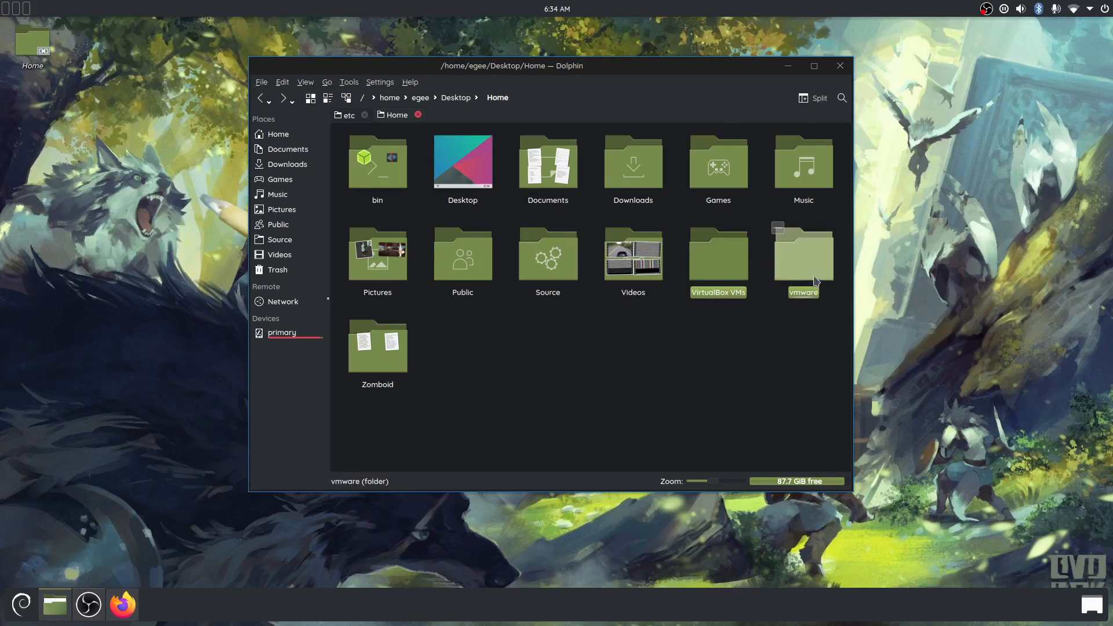
pyautogui.click(803, 252)
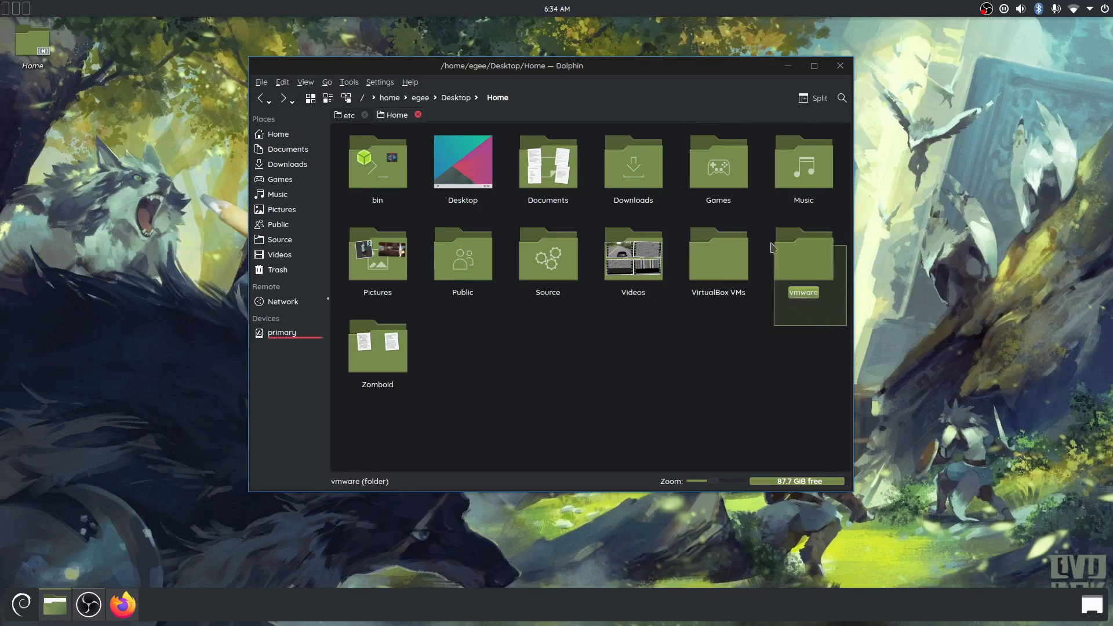
pyautogui.doubleClick(803, 253)
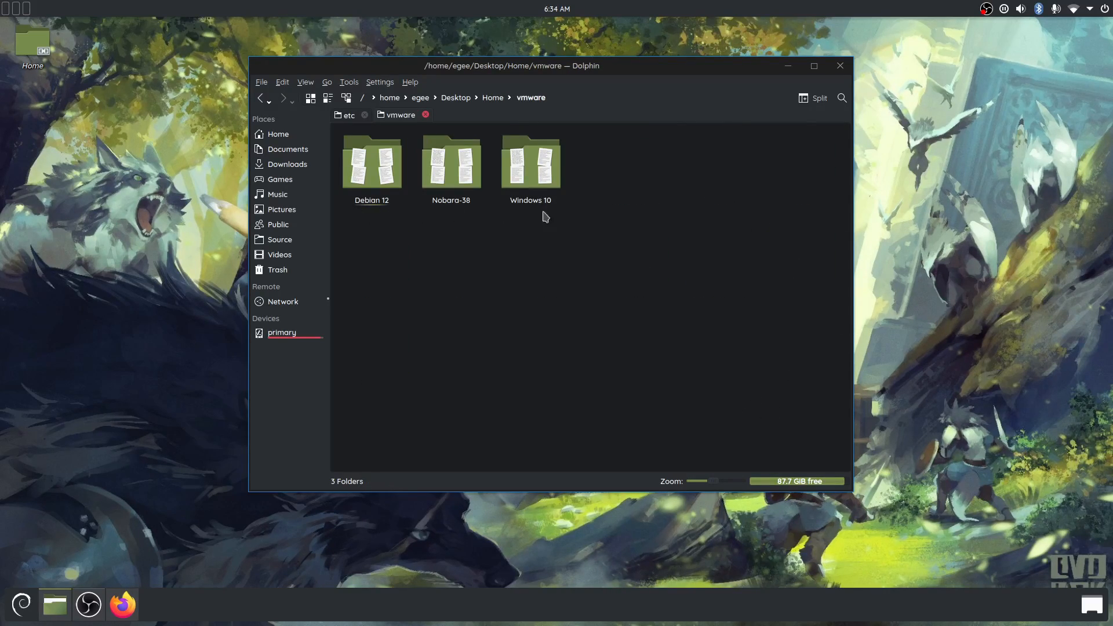
pyautogui.click(529, 164)
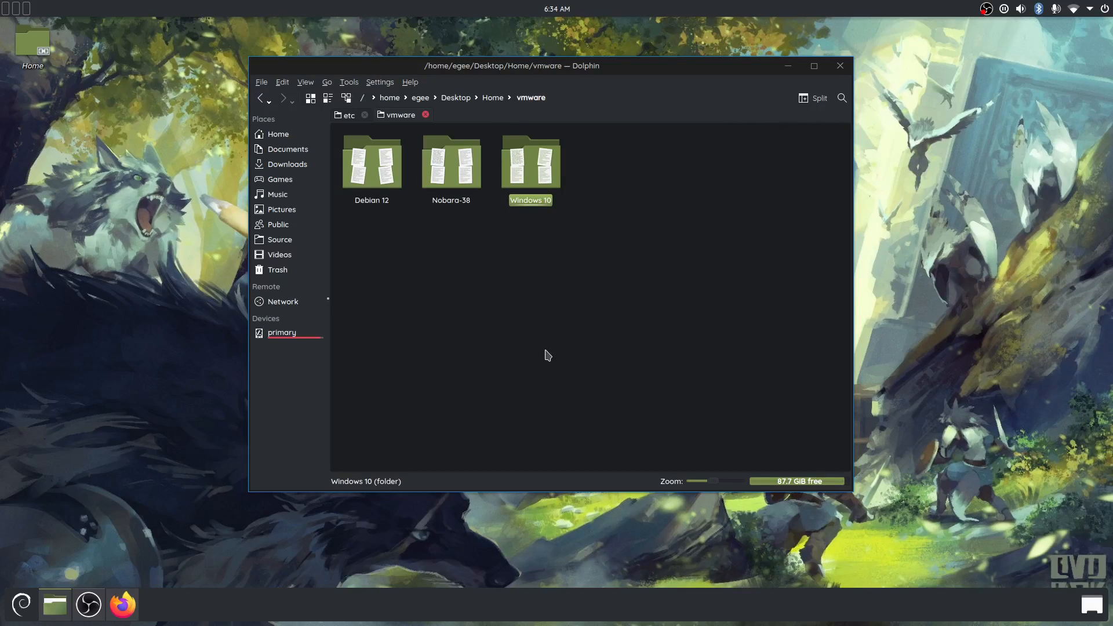